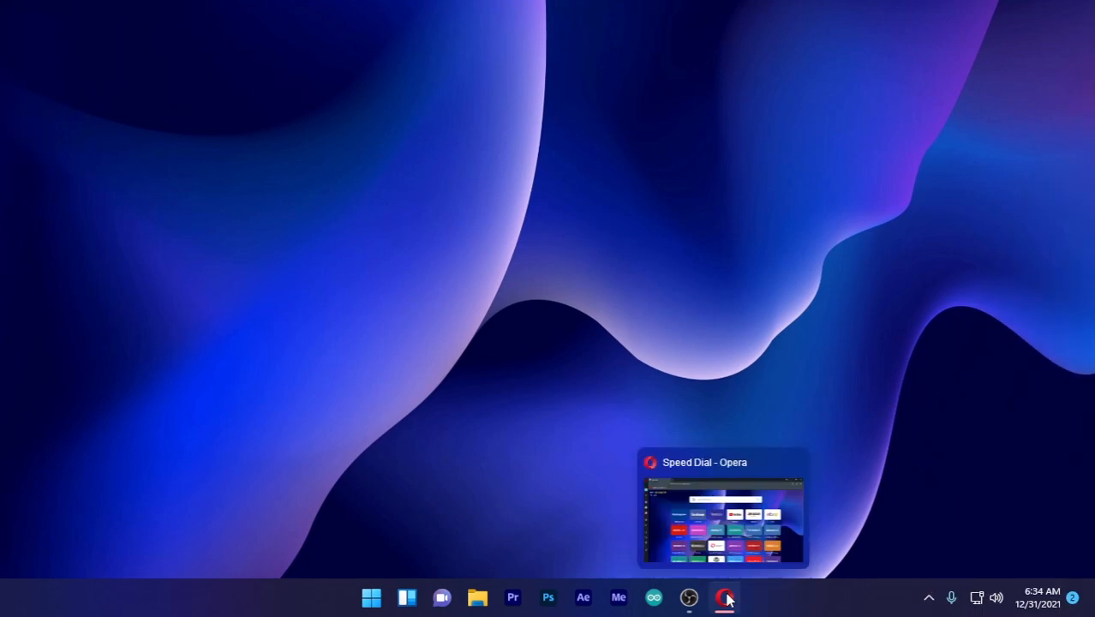
Bring Opera forward and navigate to 1.1.1.1 from the address bar
left_click(724, 596)
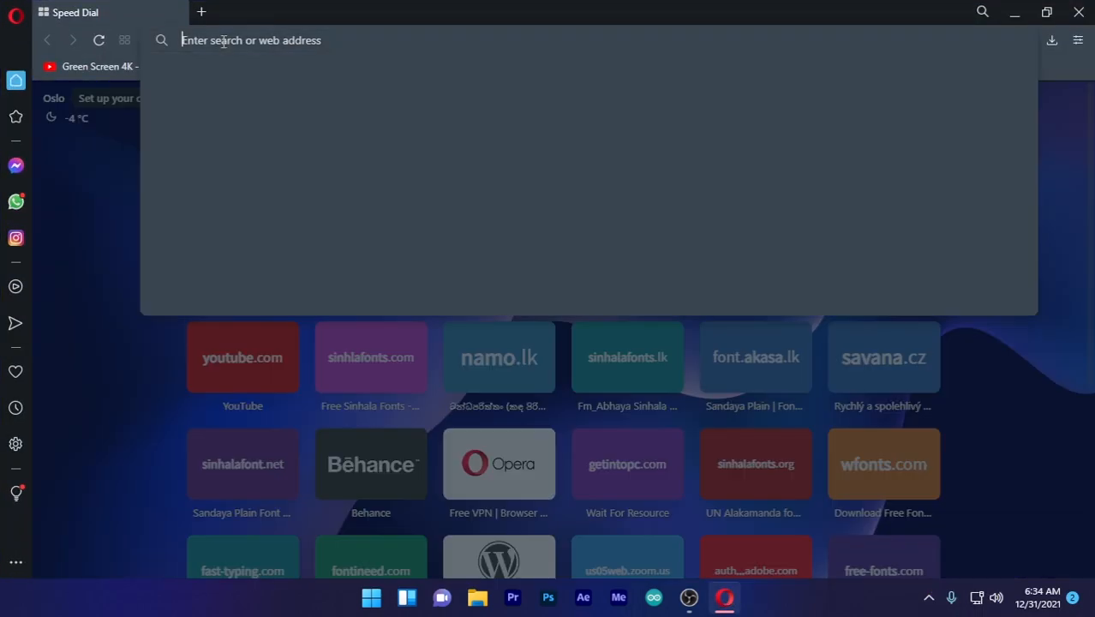
type("1.1.1.1")
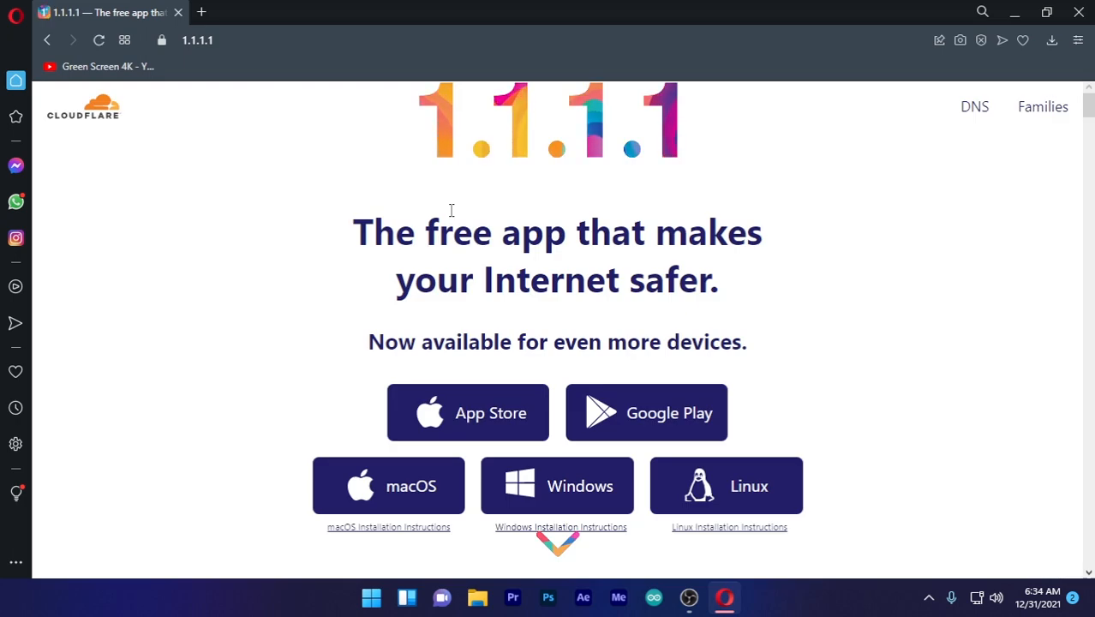
scroll("down", 3)
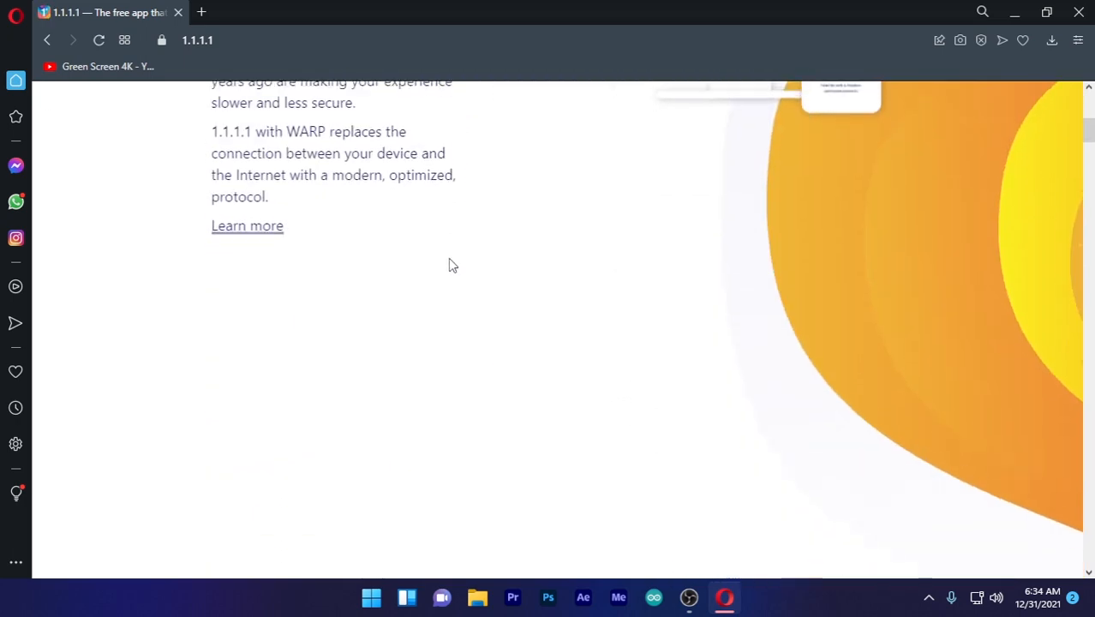
scroll("down", 3)
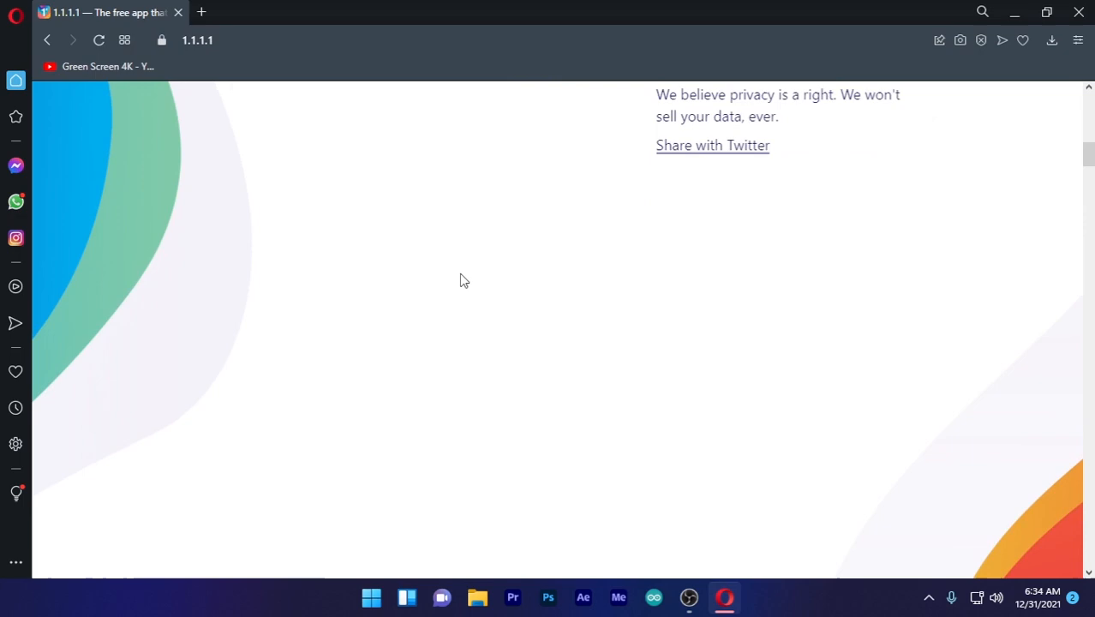
scroll("up", 3)
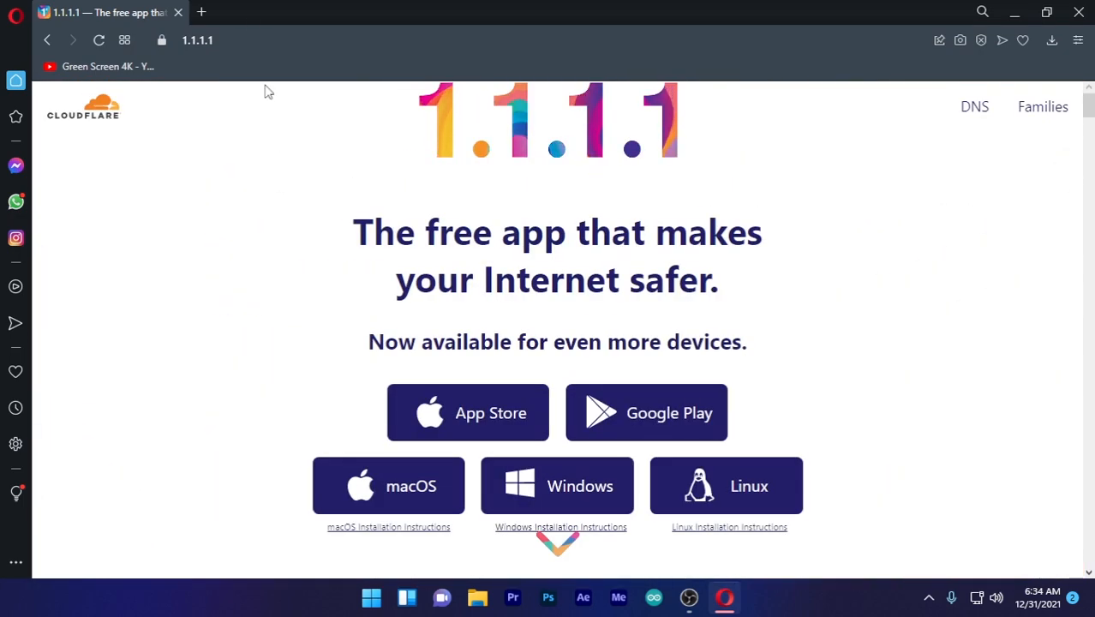
mouse_move(512, 268)
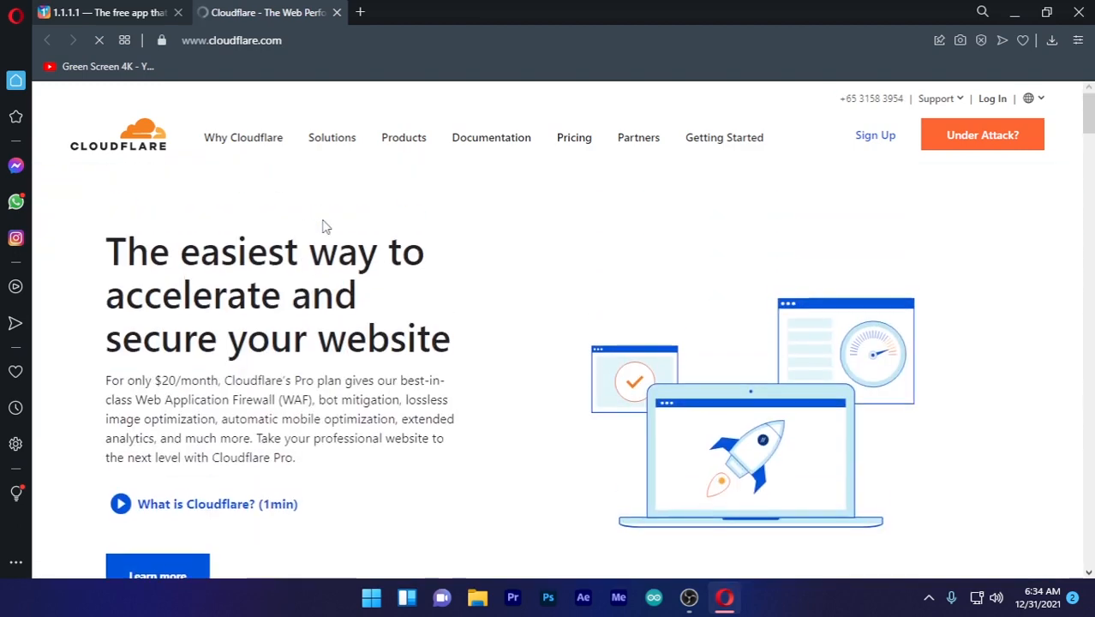
left_click(103, 12)
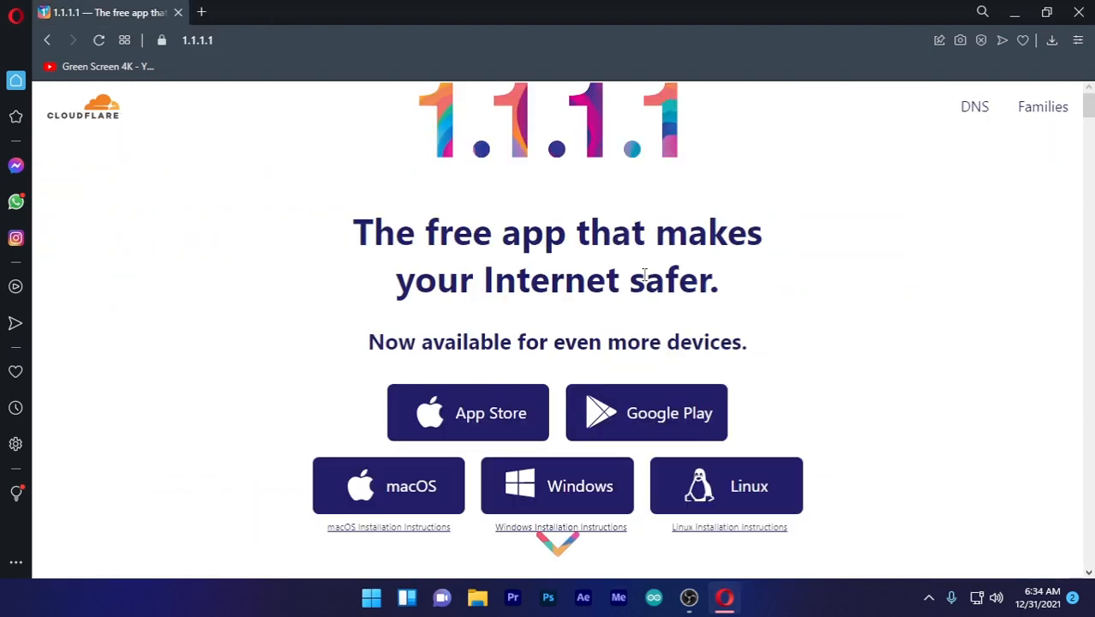
mouse_move(685, 154)
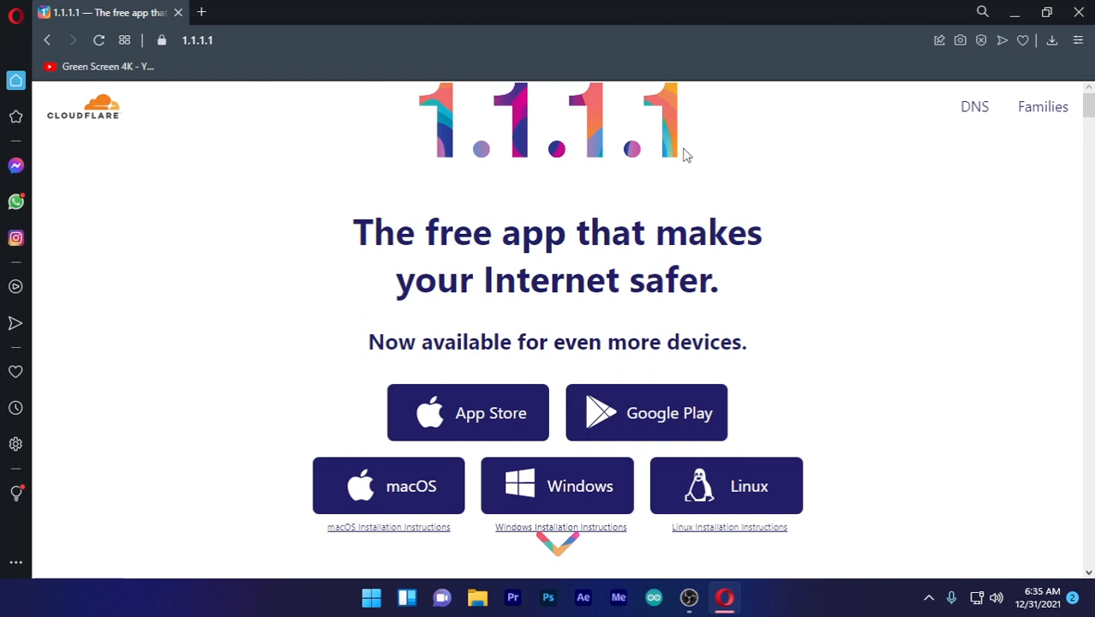
scroll("down", 3)
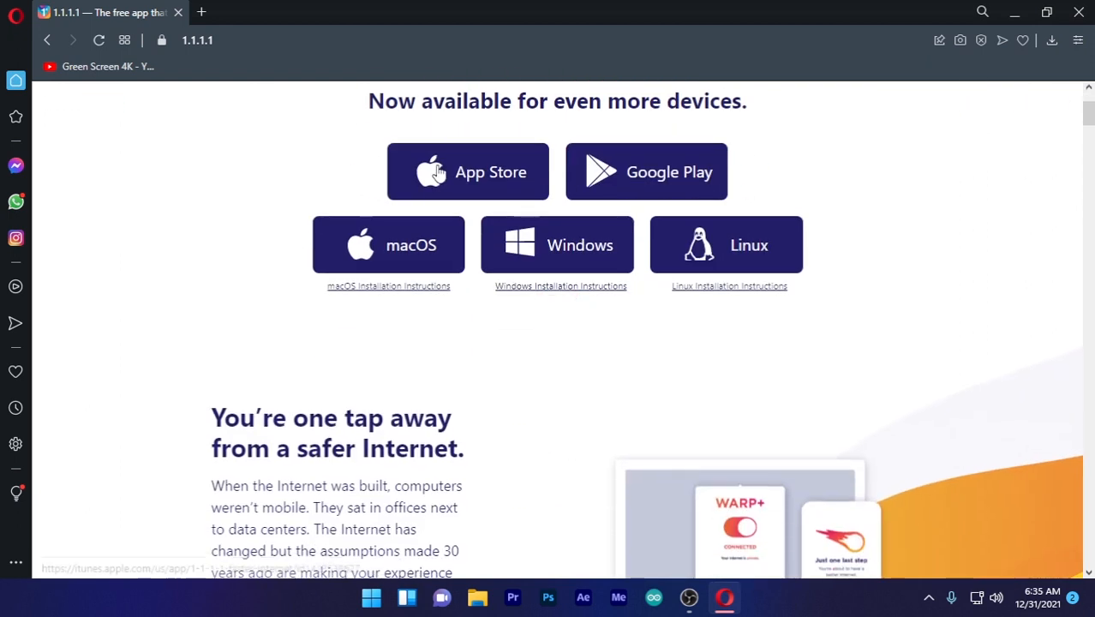
mouse_move(634, 226)
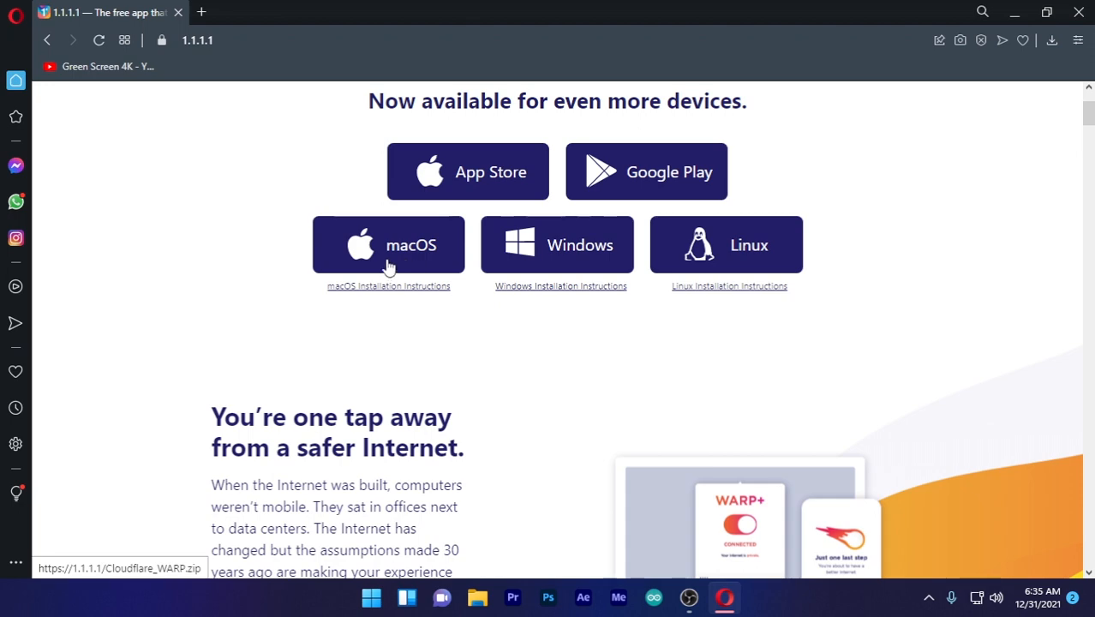
mouse_move(481, 295)
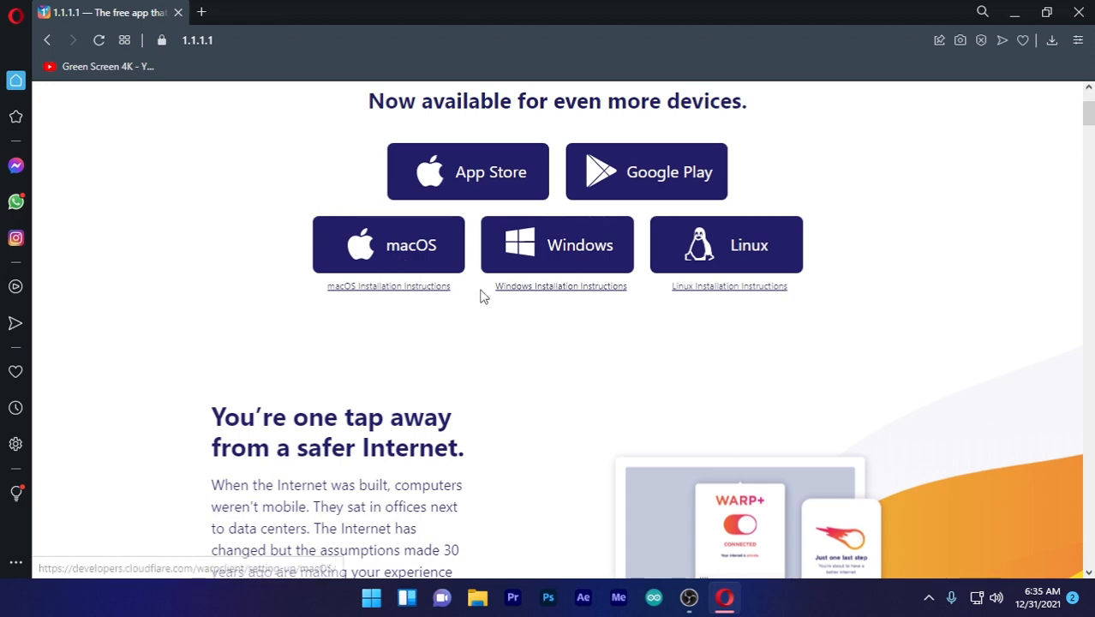
scroll("down", 3)
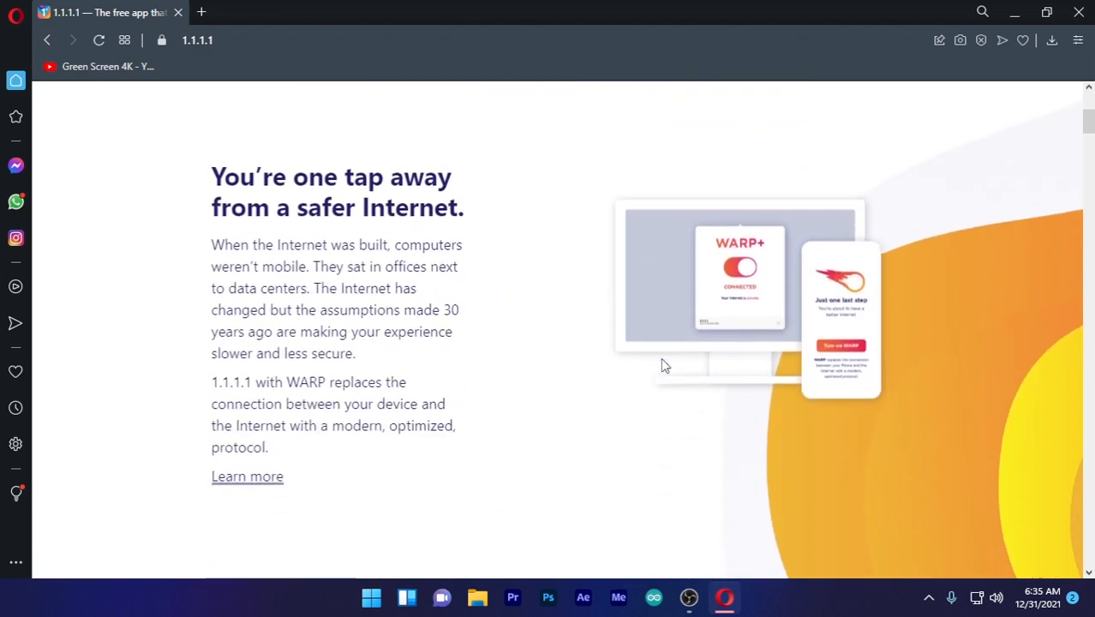
scroll("down", 3)
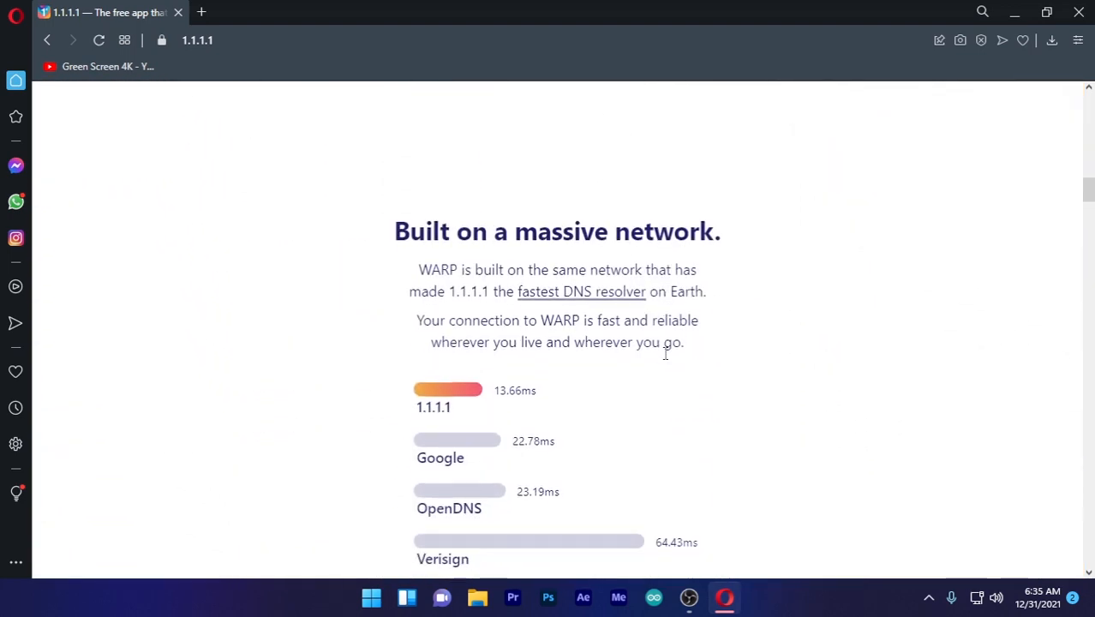
scroll("down", 3)
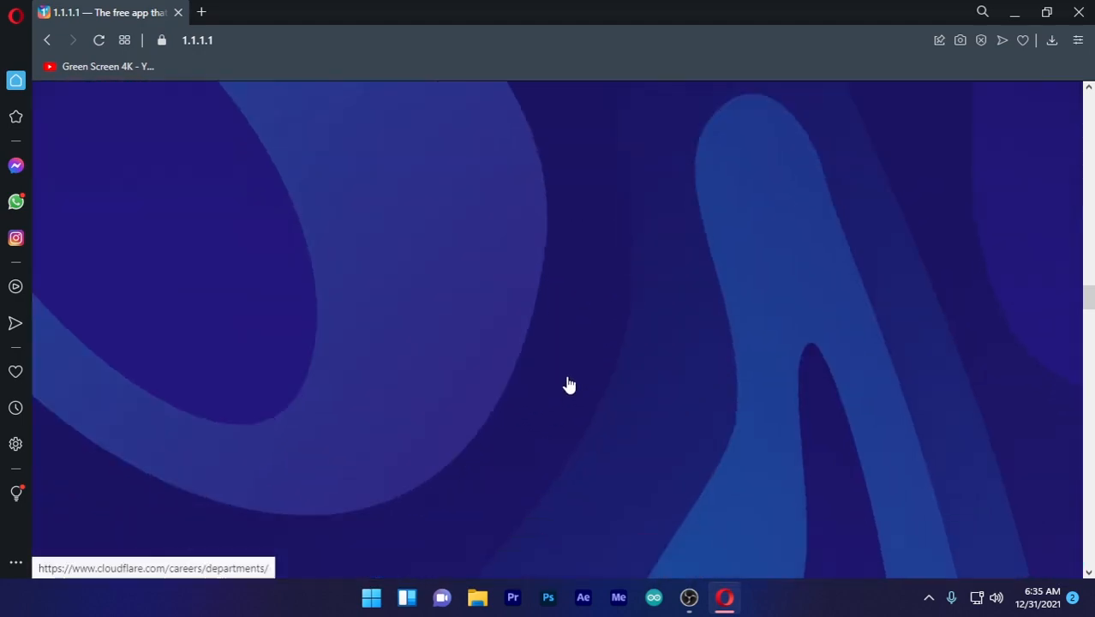
scroll("down", 3)
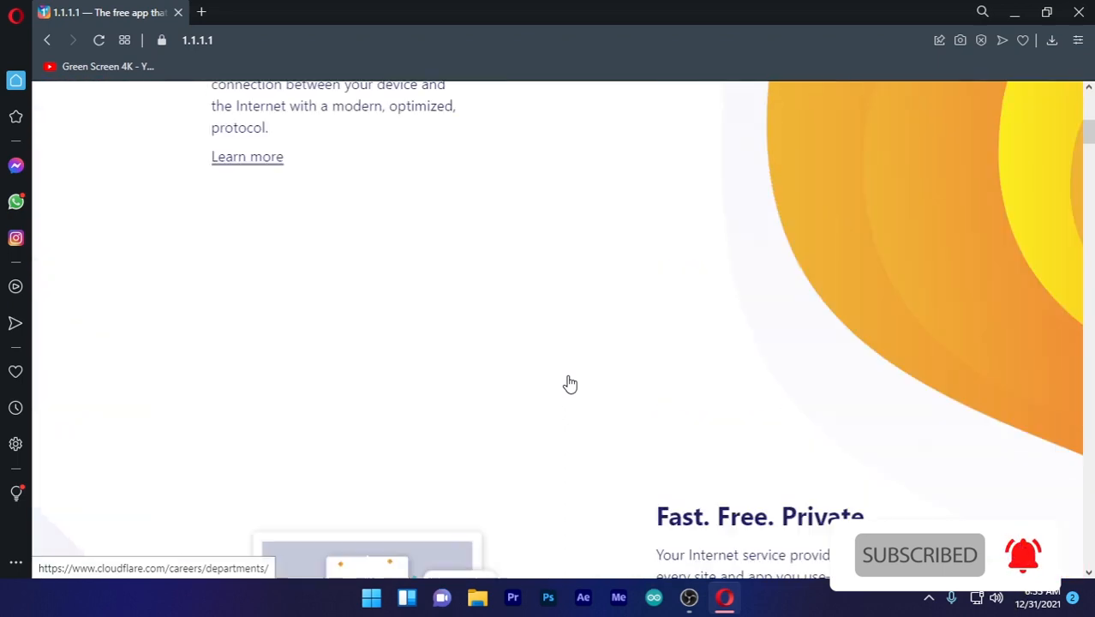
scroll("down", 3)
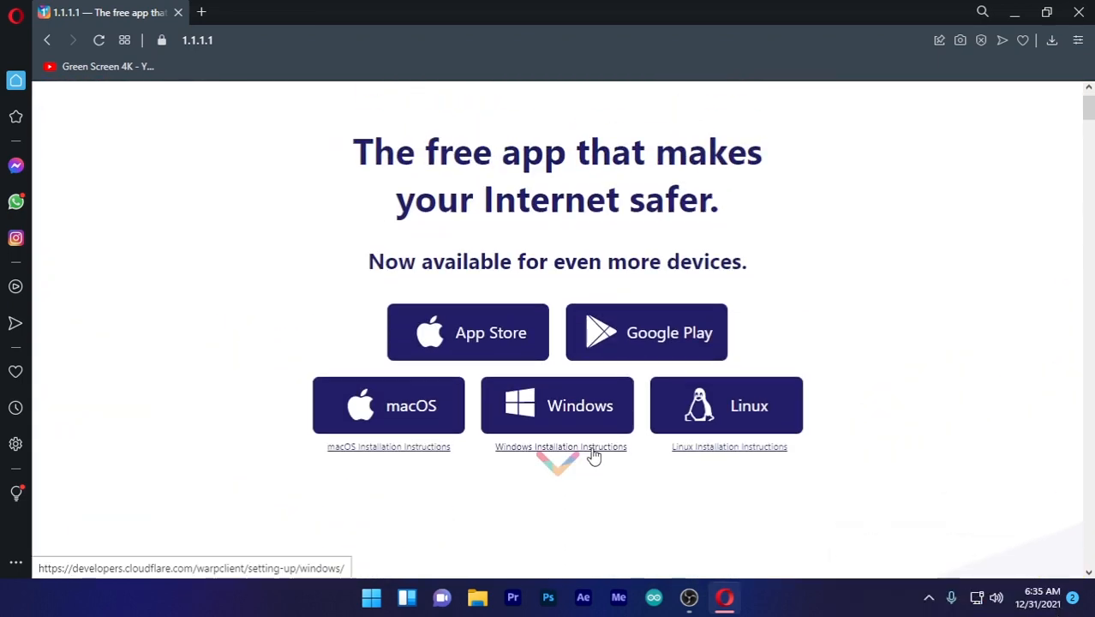
Download the WARP Windows installer and cancel the duplicate download
left_click(561, 446)
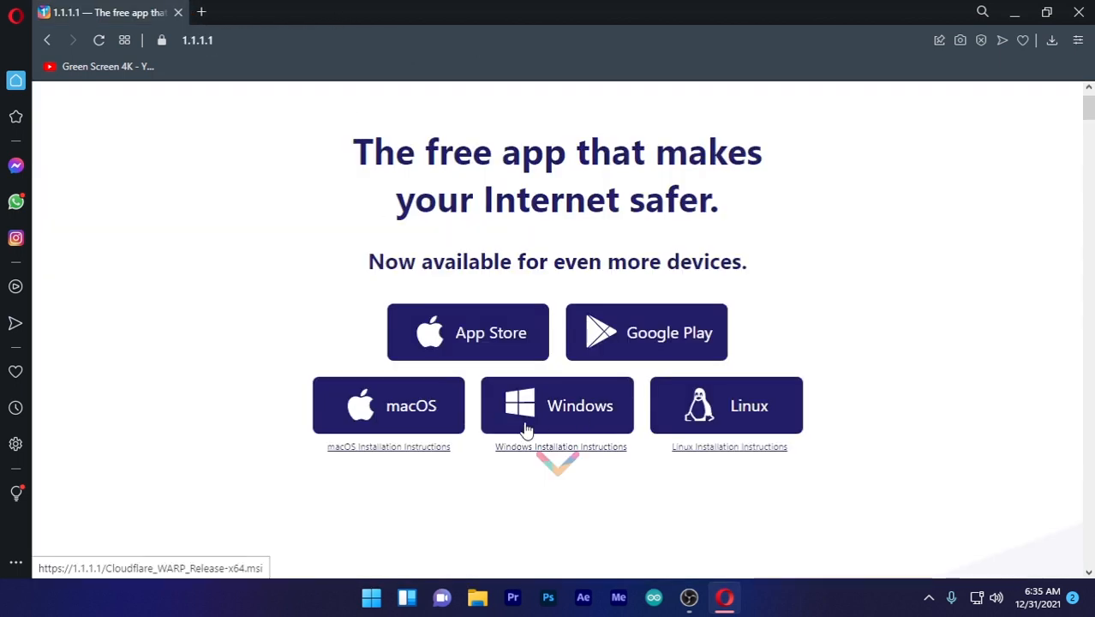
mouse_move(539, 431)
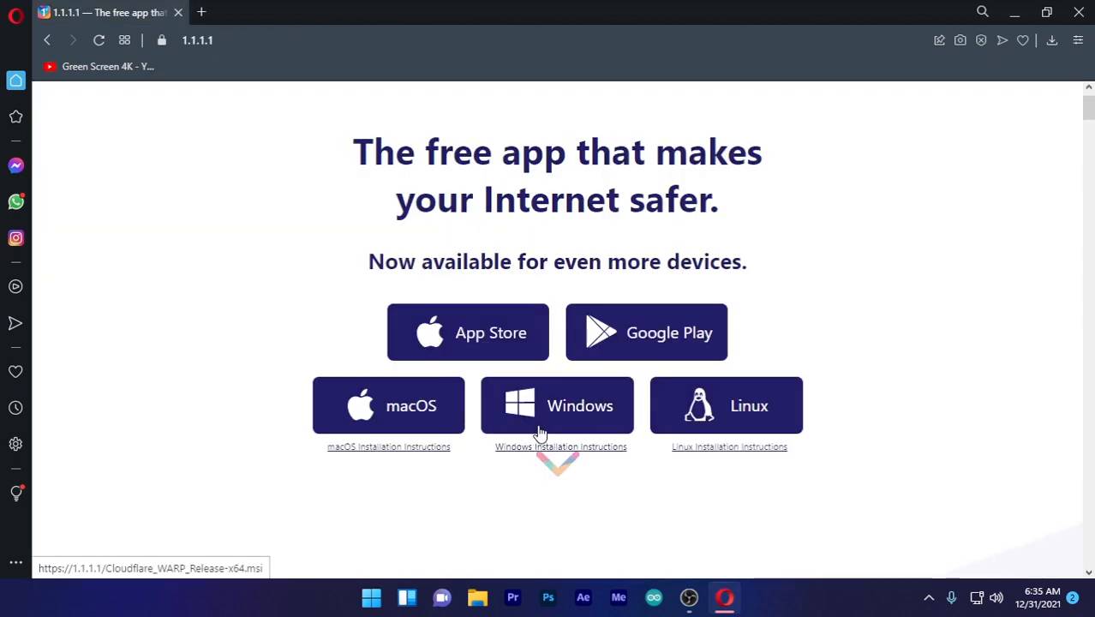
left_click(557, 404)
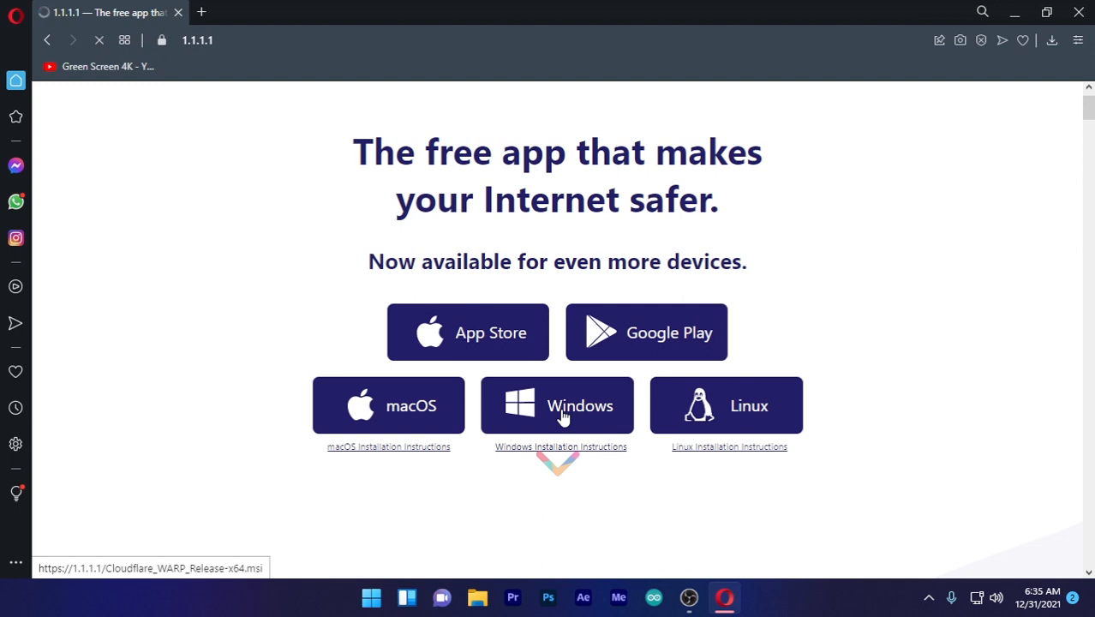
left_click(556, 404)
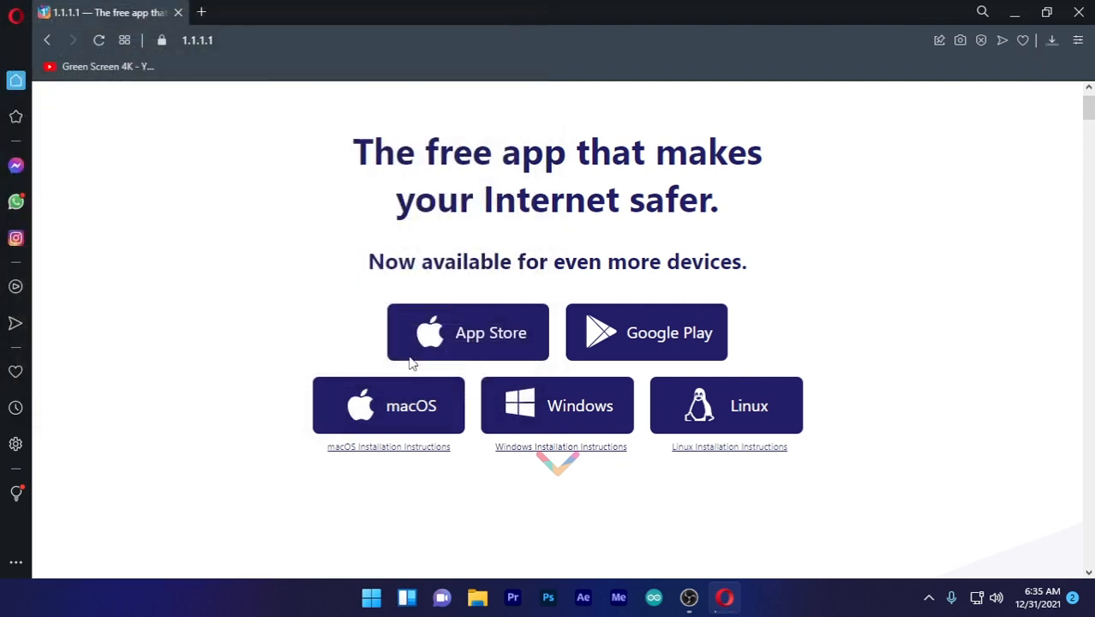
left_click(557, 404)
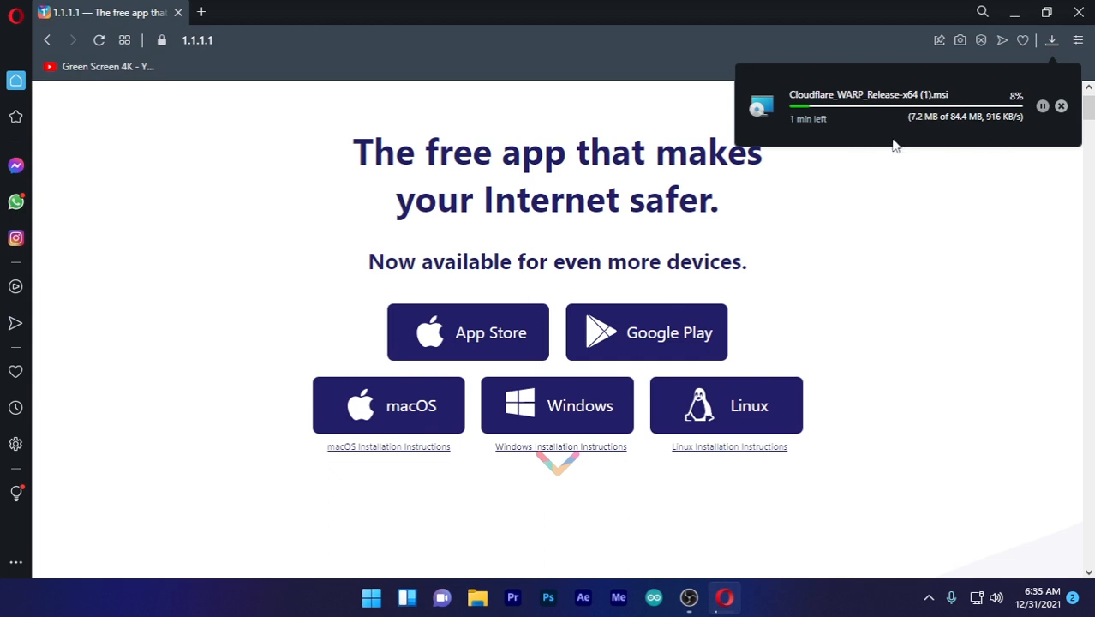
mouse_move(836, 133)
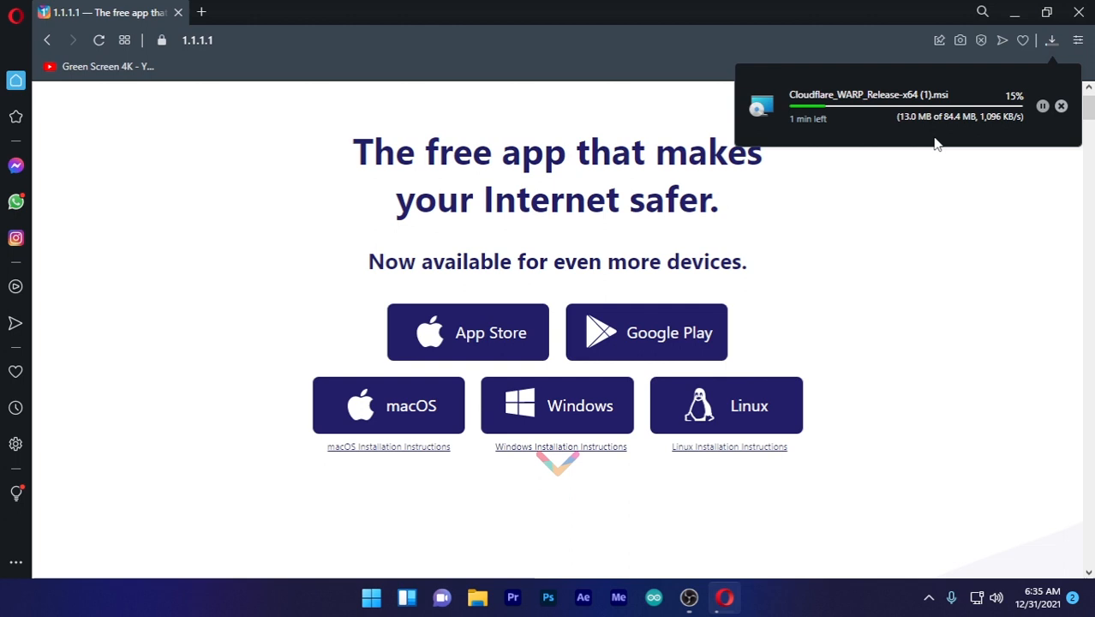
mouse_move(1024, 72)
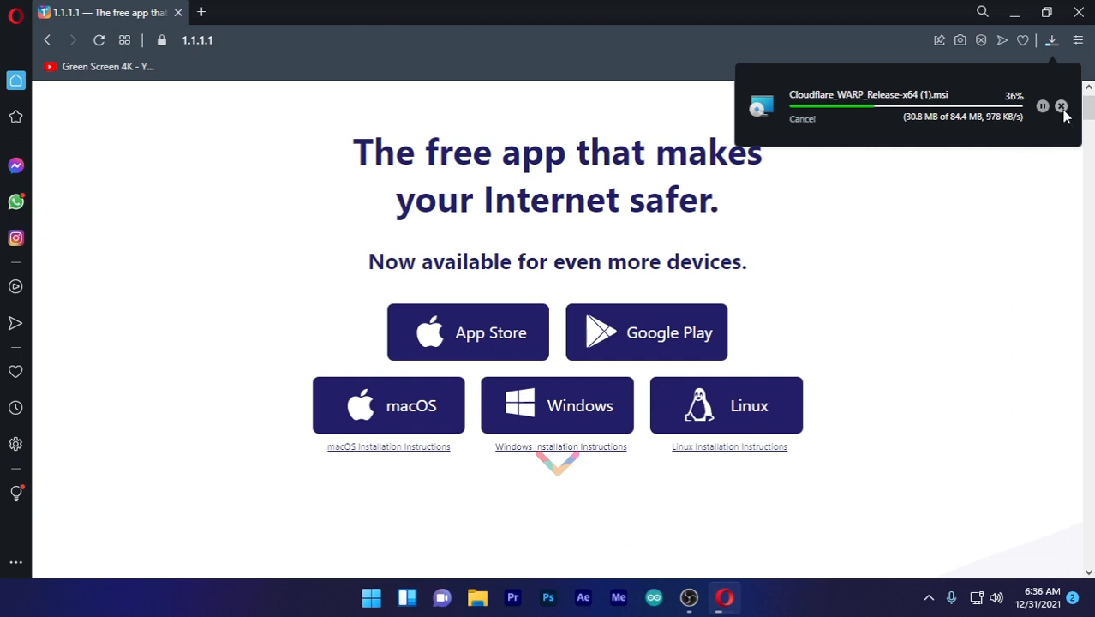
left_click(370, 596)
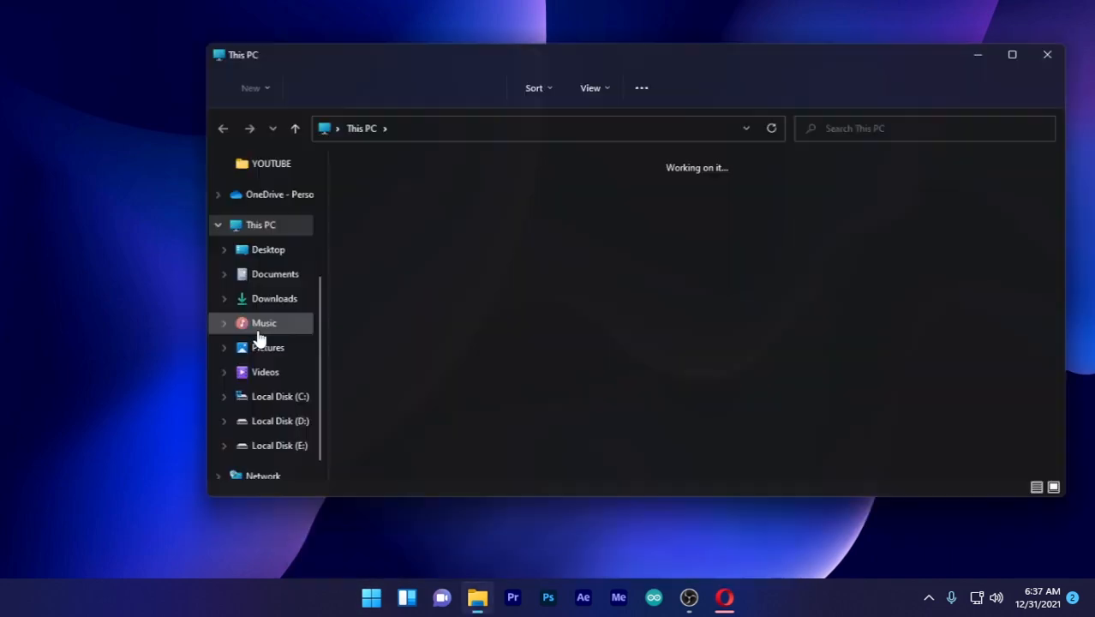
Run the Cloudflare_WARP_Release-x64 installer from the Downloads folder
left_click(275, 298)
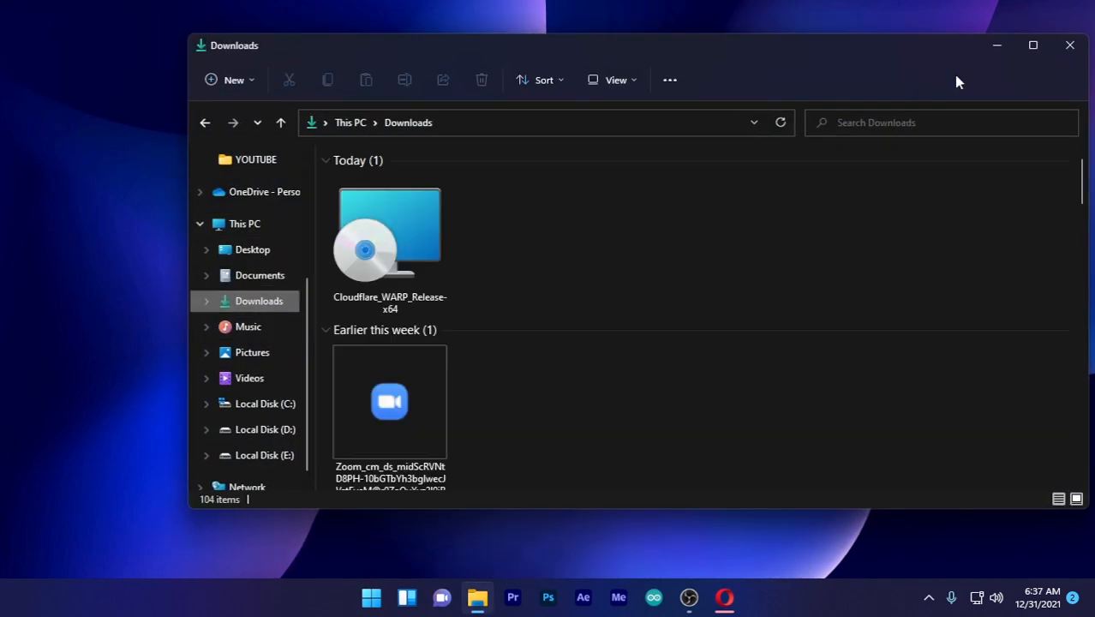
left_click(1031, 45)
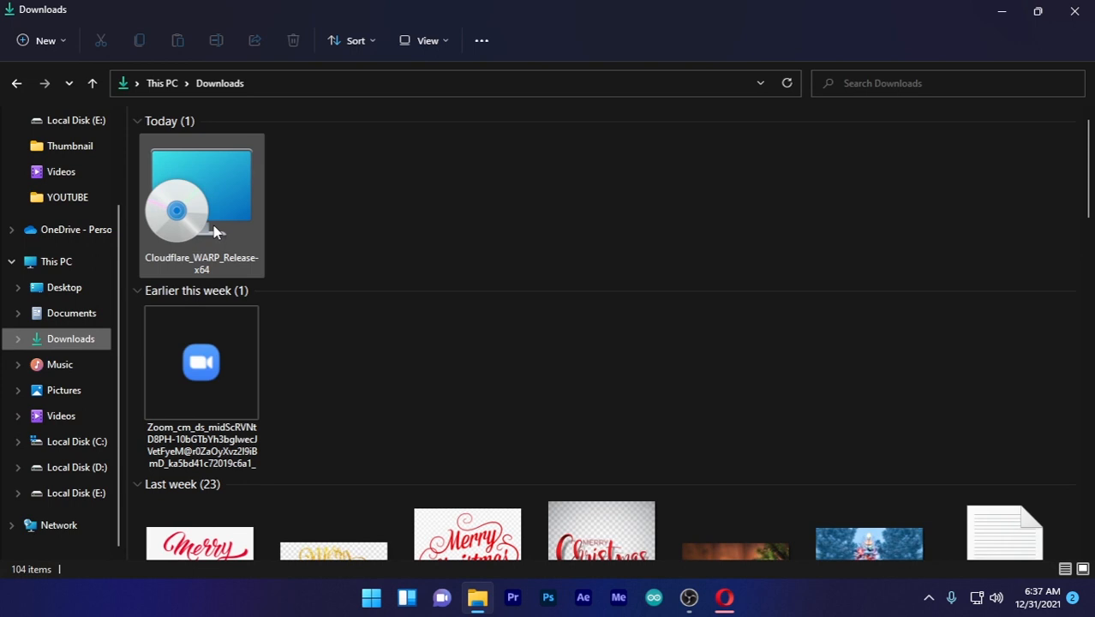
double_click(202, 197)
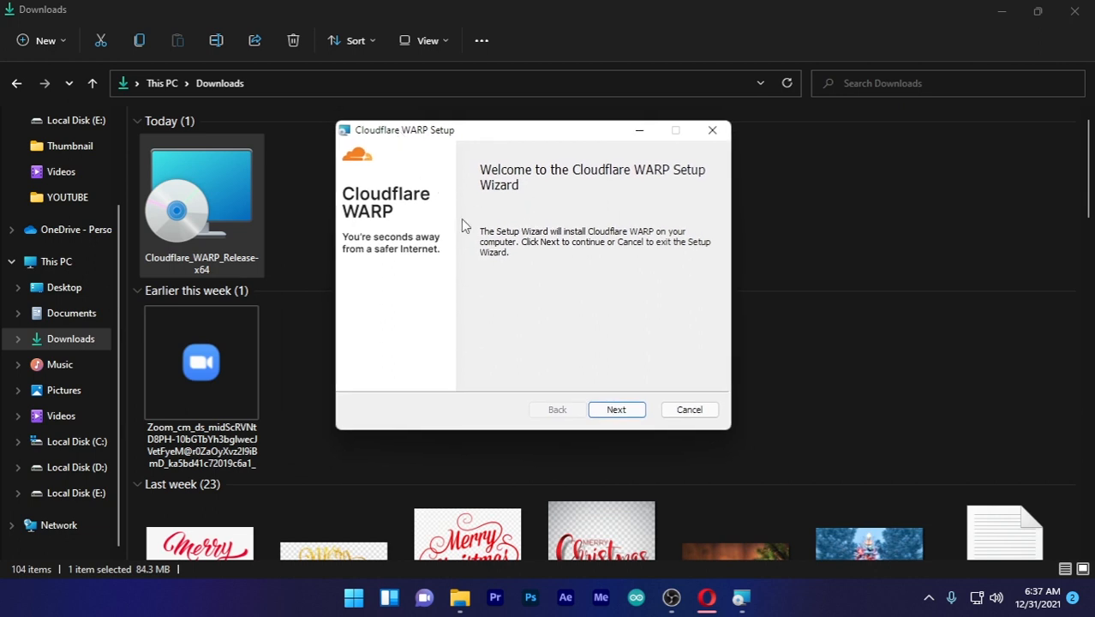
Install Cloudflare WARP through the setup wizard and finish it
left_click(616, 407)
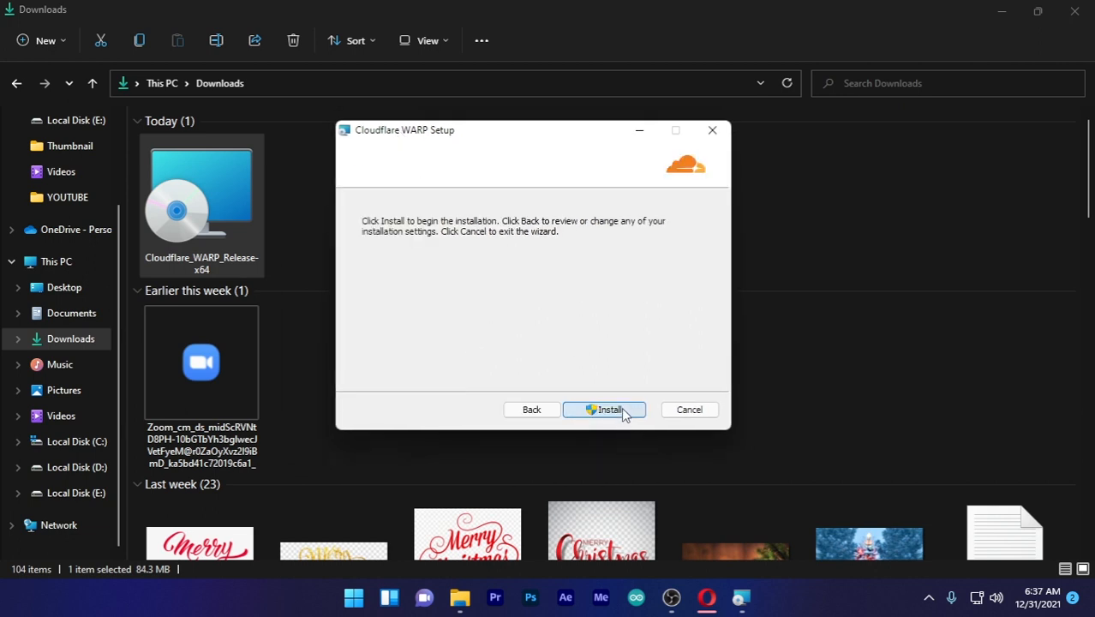
left_click(603, 408)
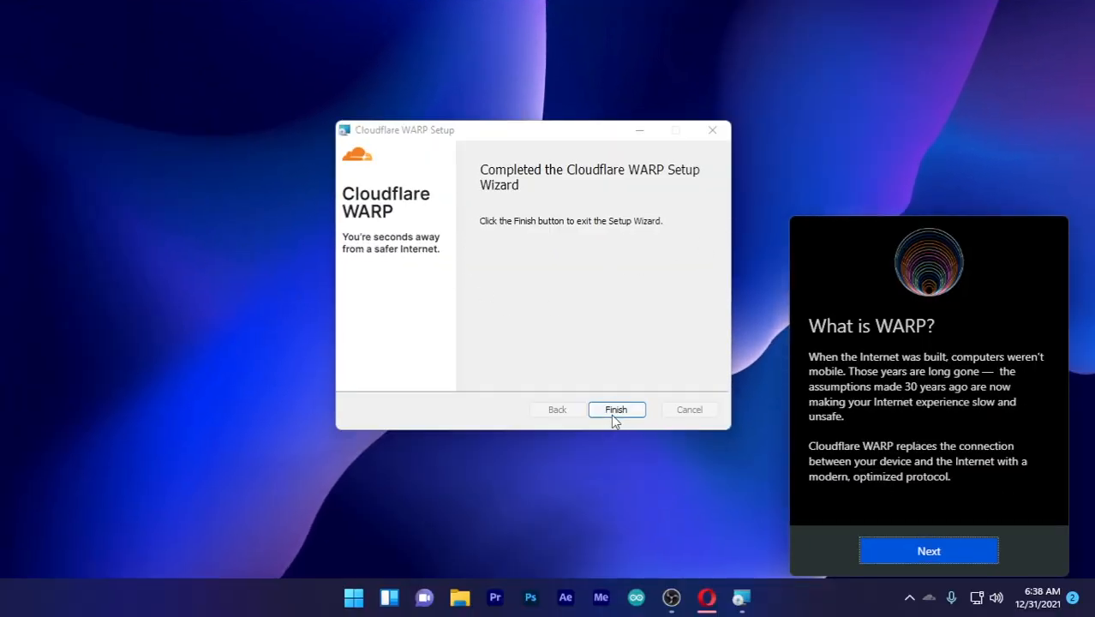
left_click(615, 408)
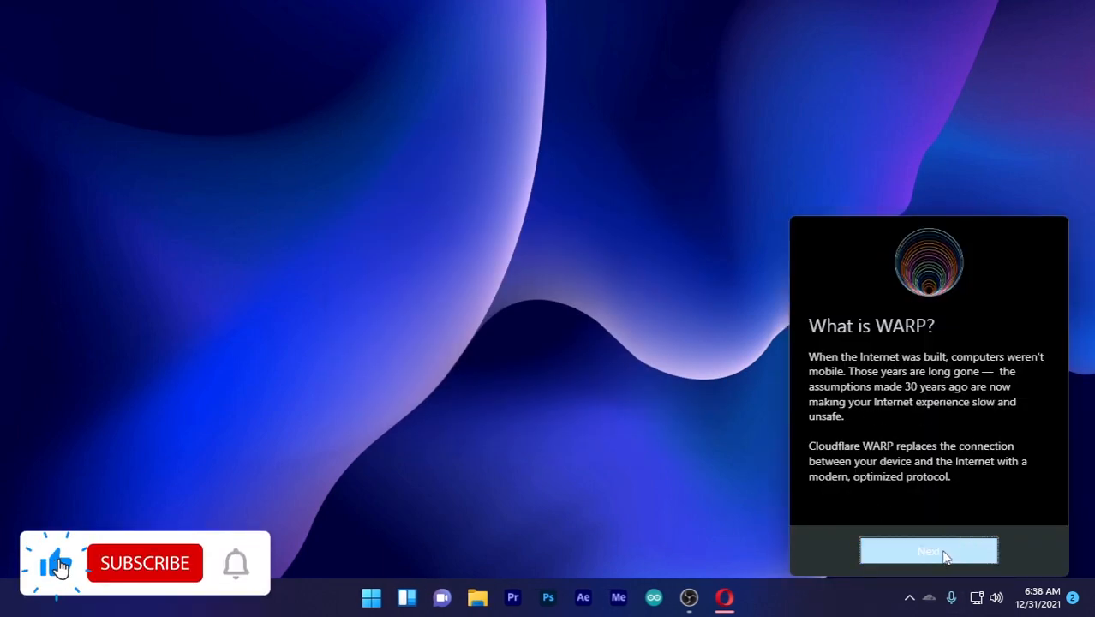
Accept the What is WARP? intro and the privacy terms so WARP registers
left_click(929, 552)
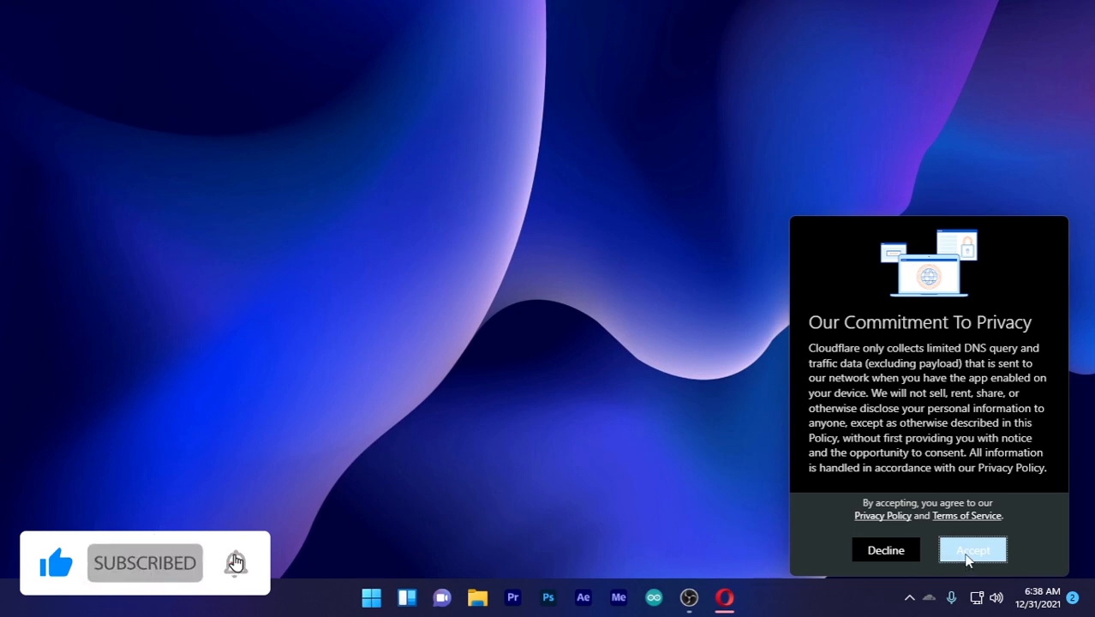
left_click(973, 548)
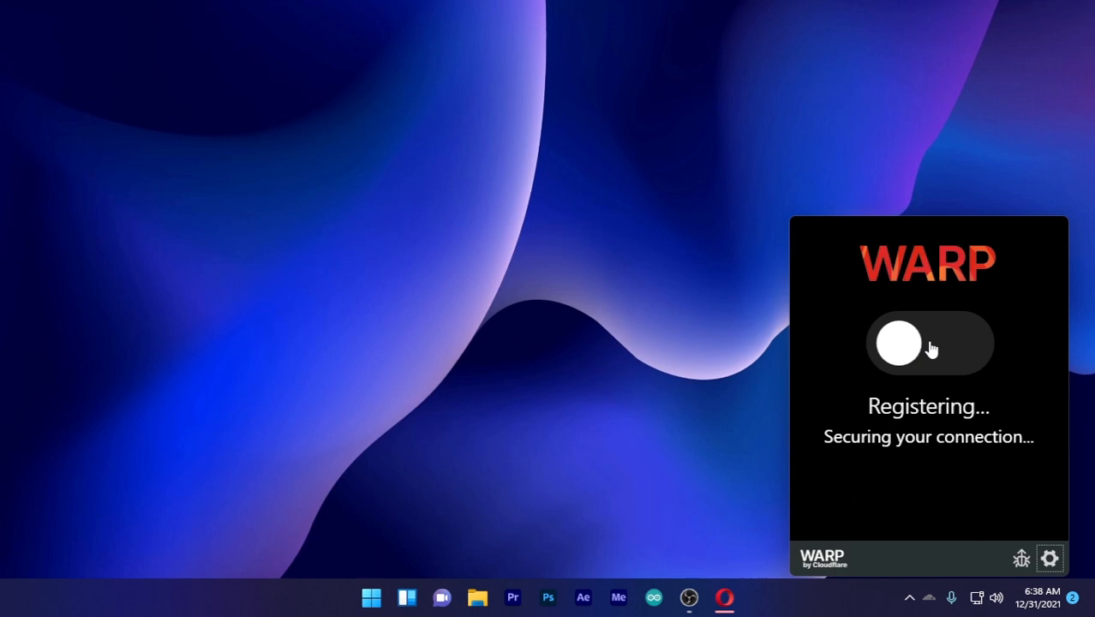
Toggle WARP until it reports Connected with a private internet connection
left_click(928, 343)
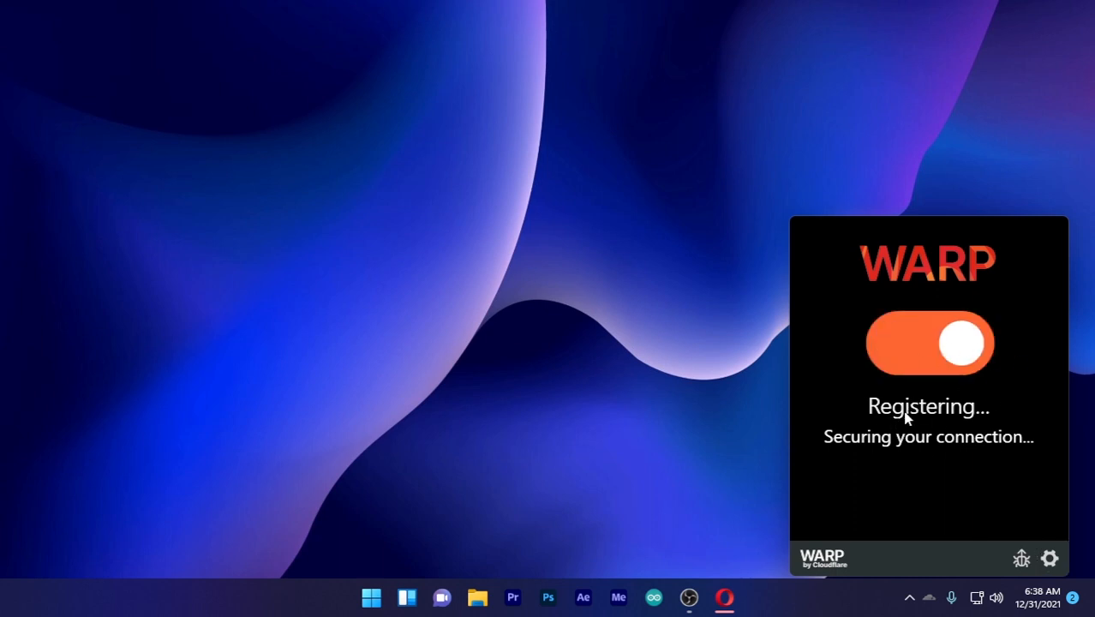
left_click(928, 342)
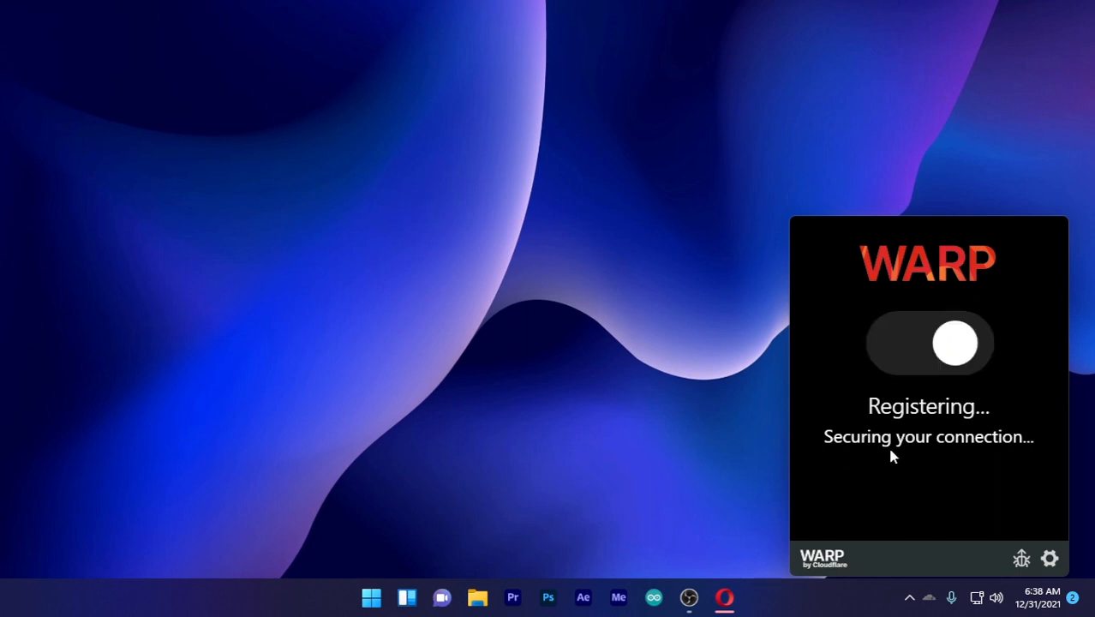
left_click(928, 342)
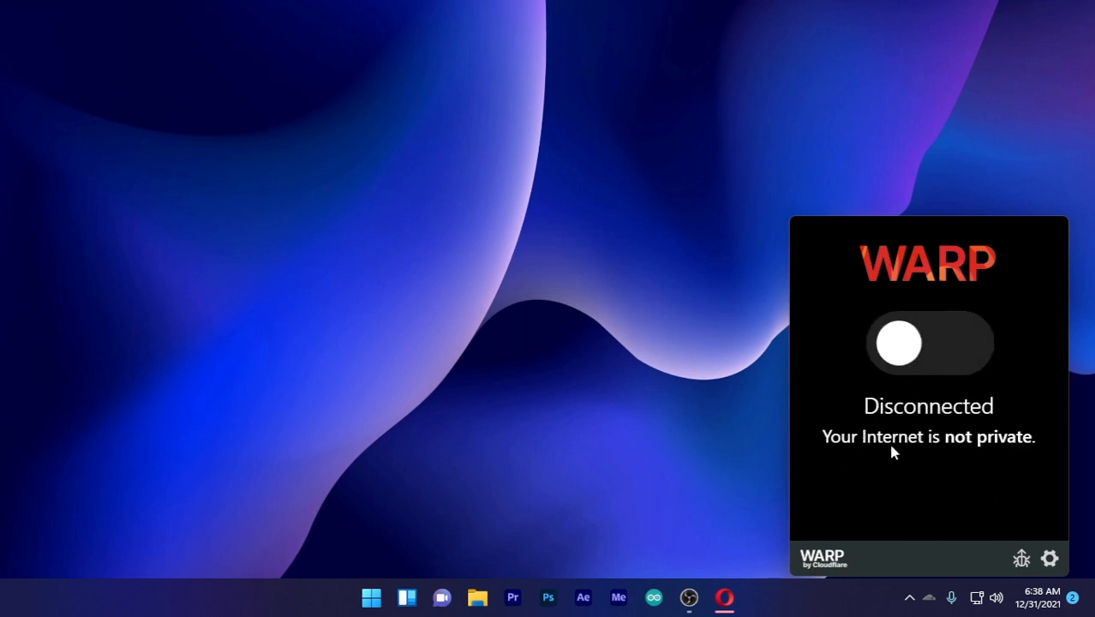
mouse_move(894, 424)
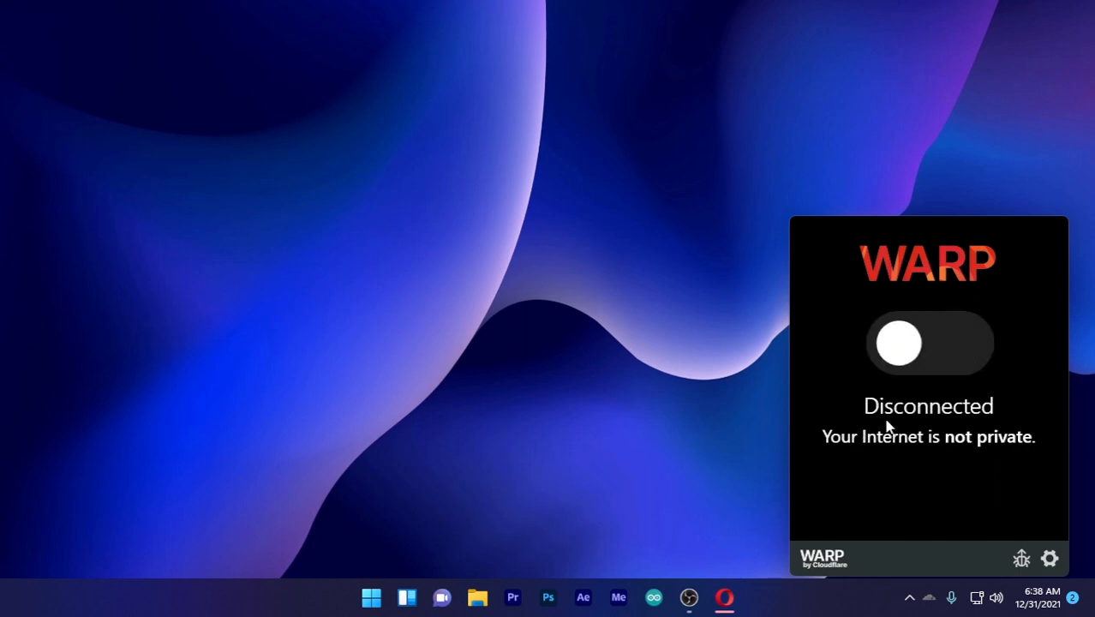
mouse_move(979, 380)
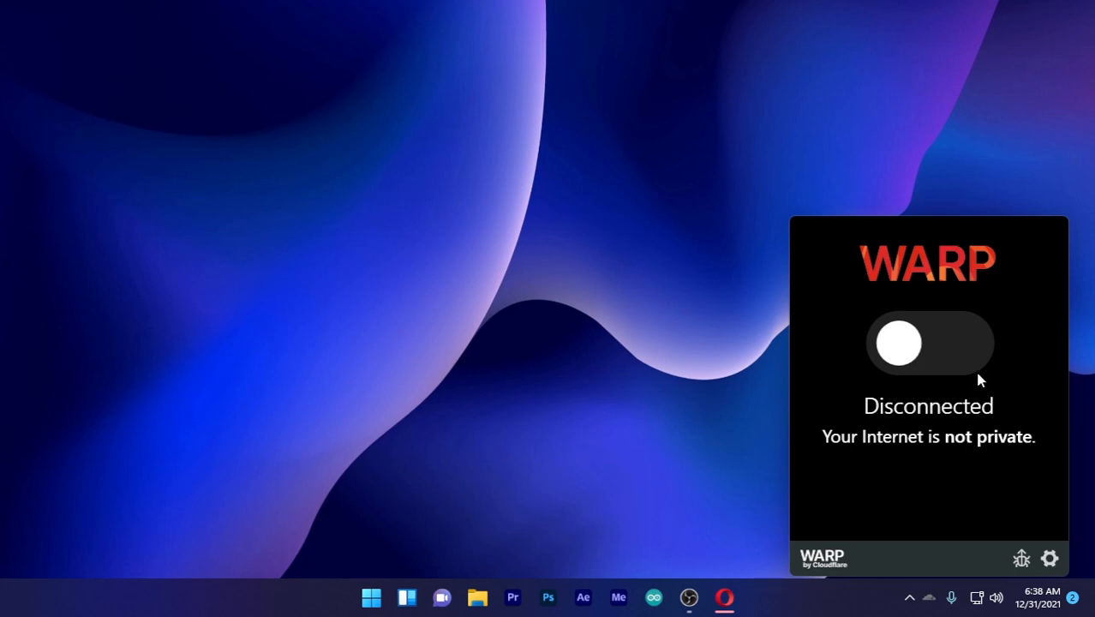
mouse_move(985, 370)
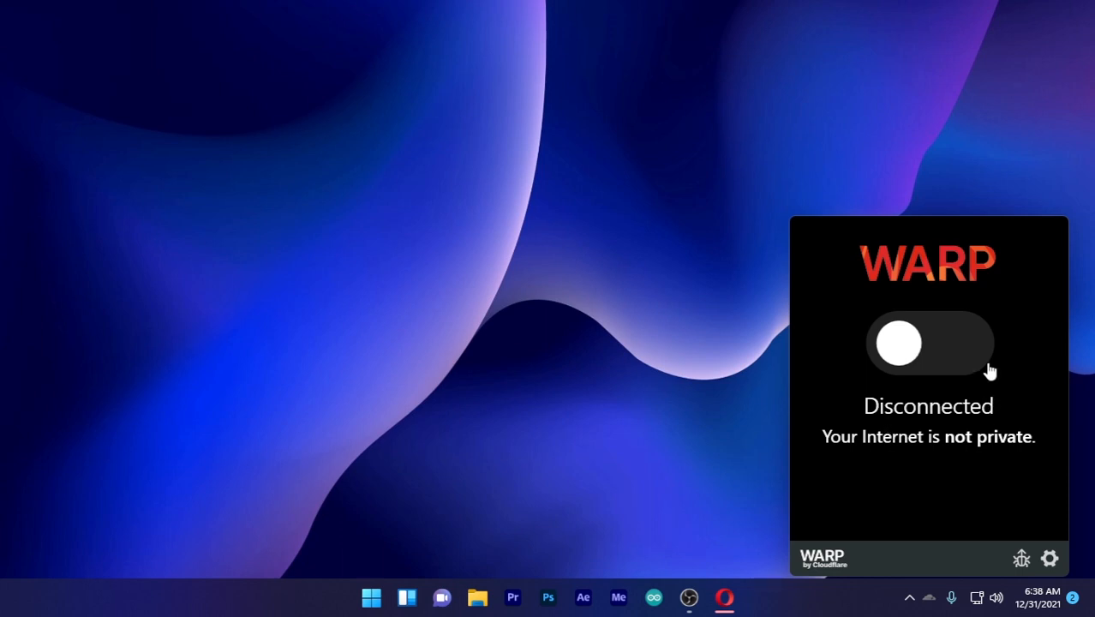
mouse_move(949, 473)
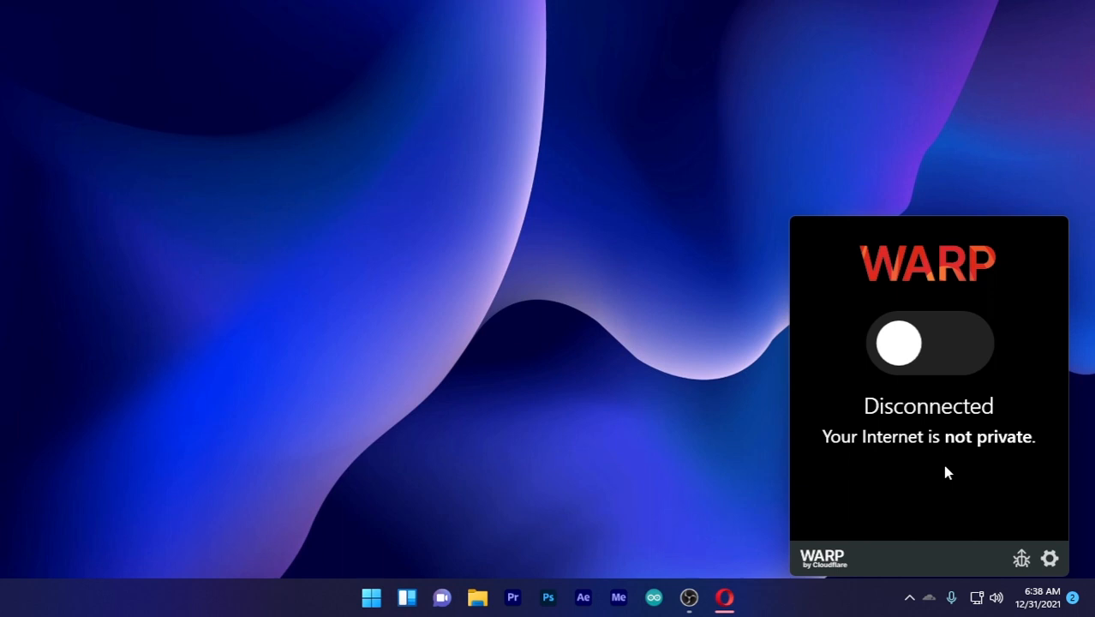
left_click(928, 342)
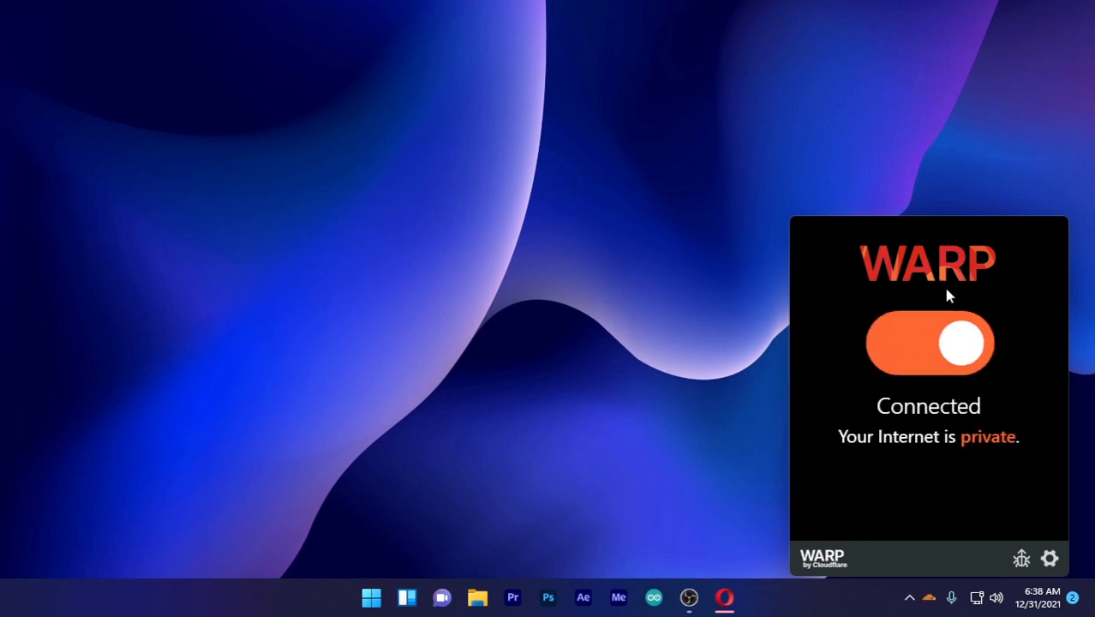
mouse_move(924, 300)
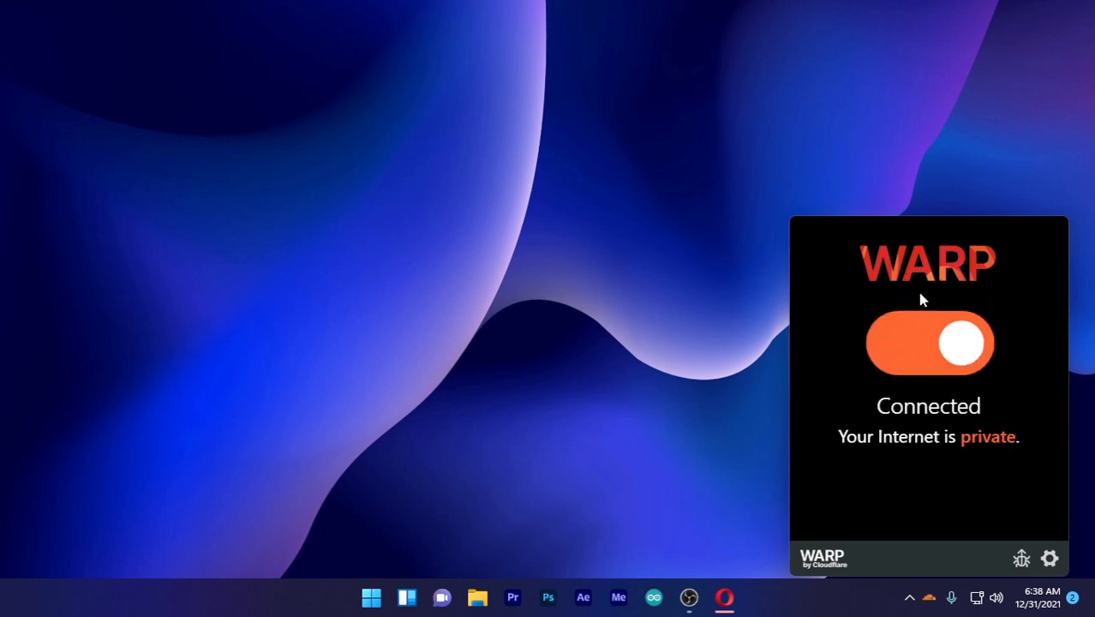
mouse_move(716, 439)
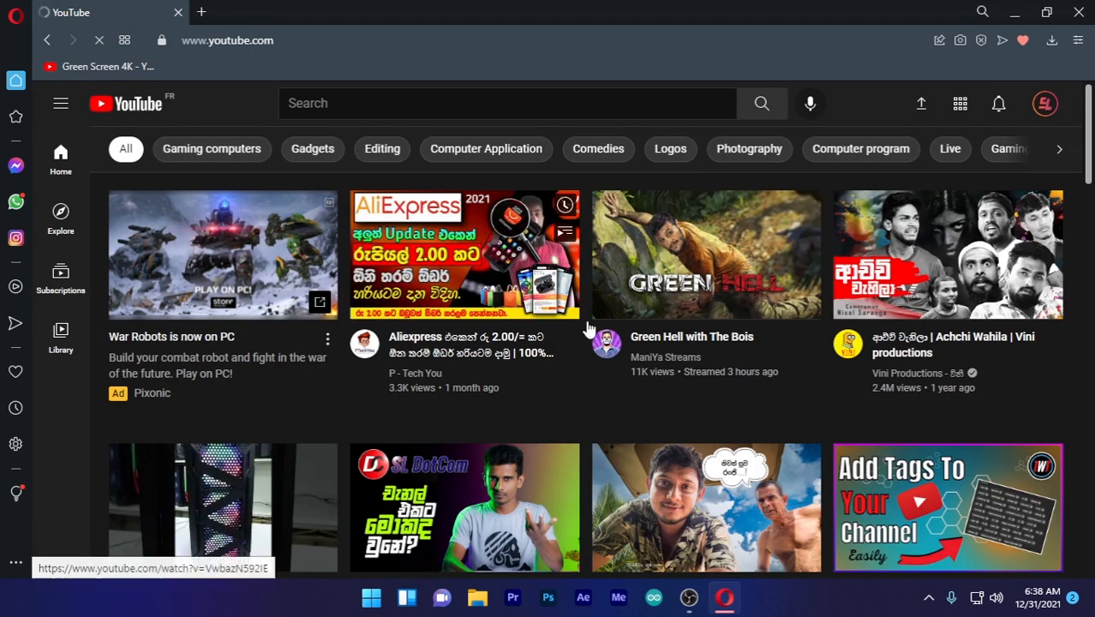
Scroll through the YouTube home feed looking for a SL DotCom video
scroll("down", 3)
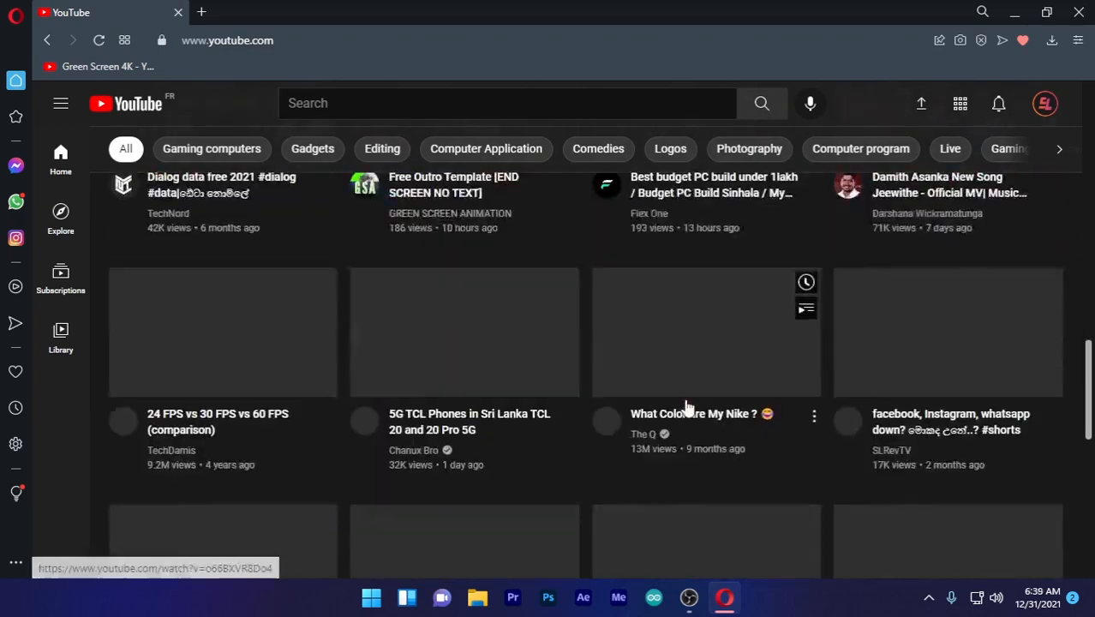
scroll("down", 3)
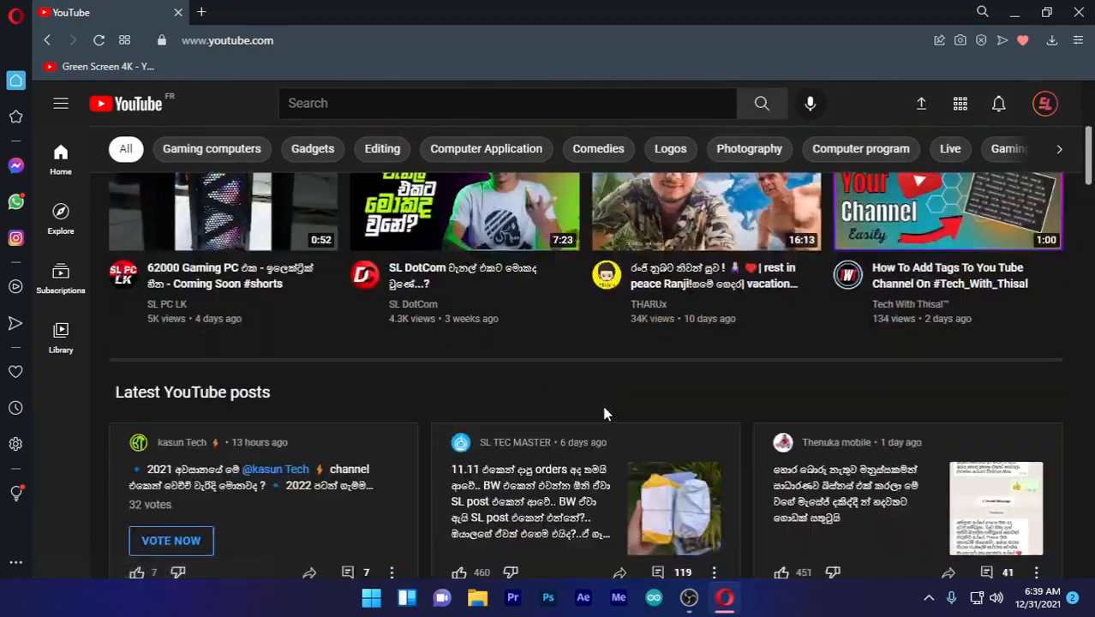
scroll("up", 3)
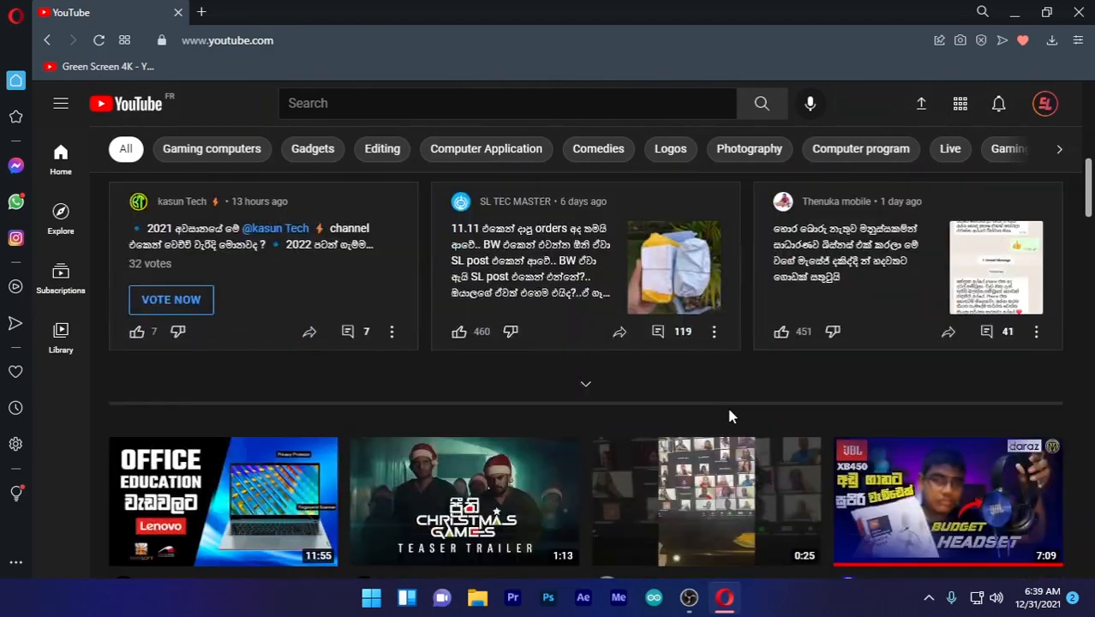
scroll("down", 3)
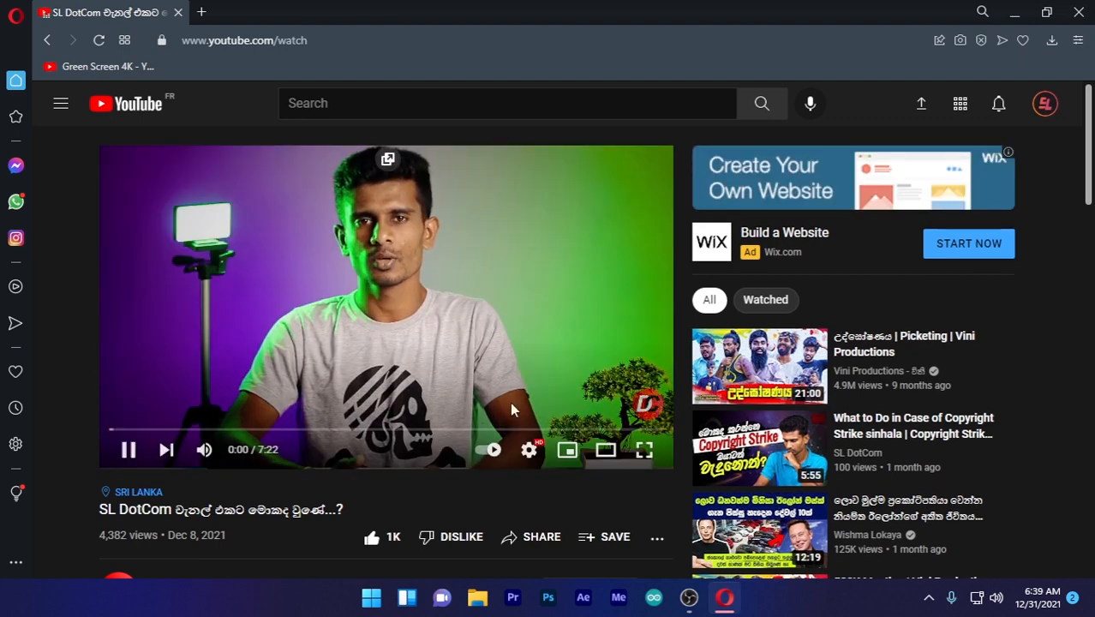
Play the SL DotCom video and subscribe to the channel with notifications on
left_click(527, 449)
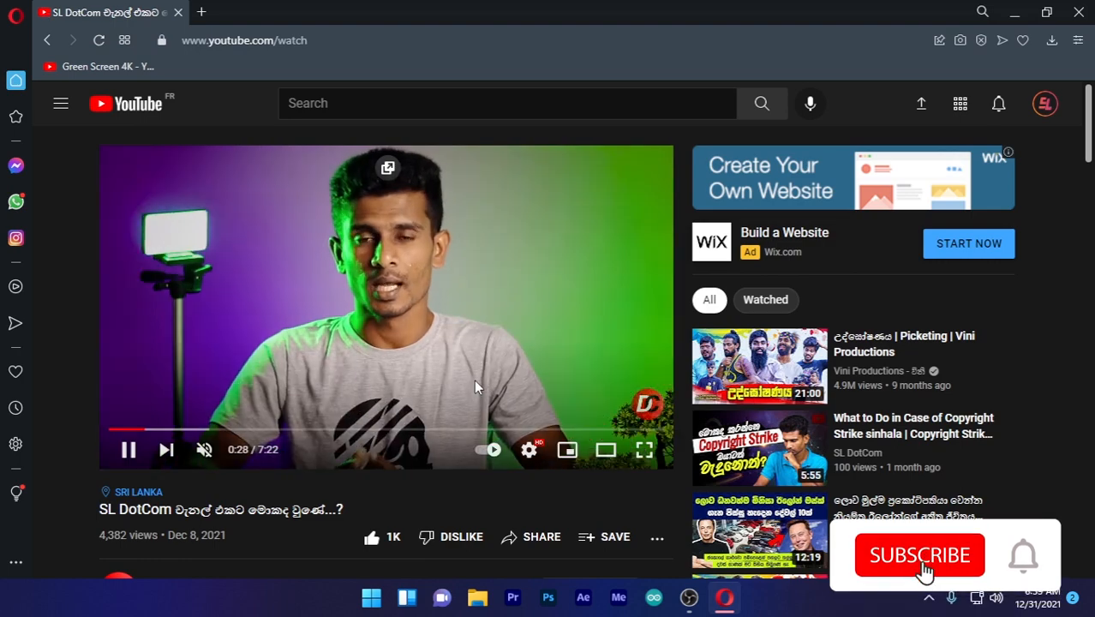
left_click(918, 555)
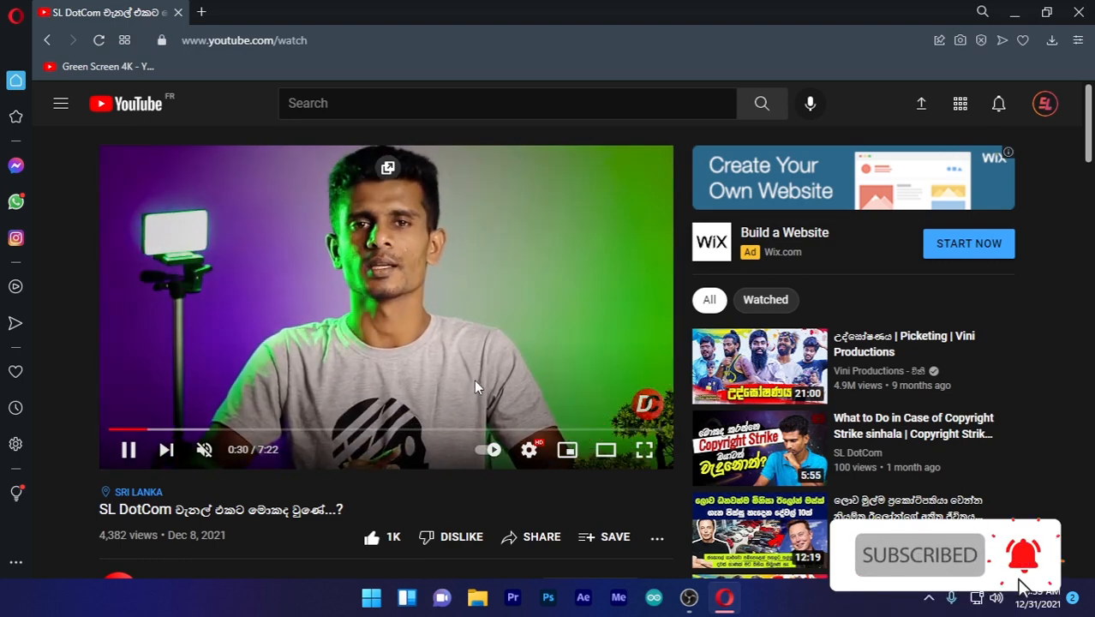
scroll("down", 3)
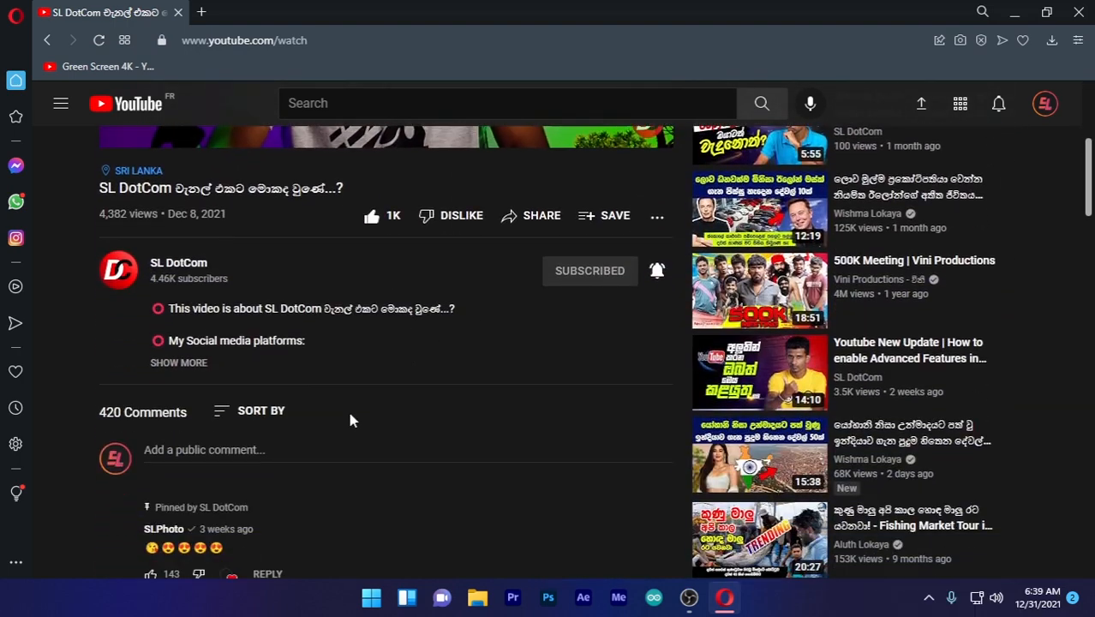
scroll("down", 3)
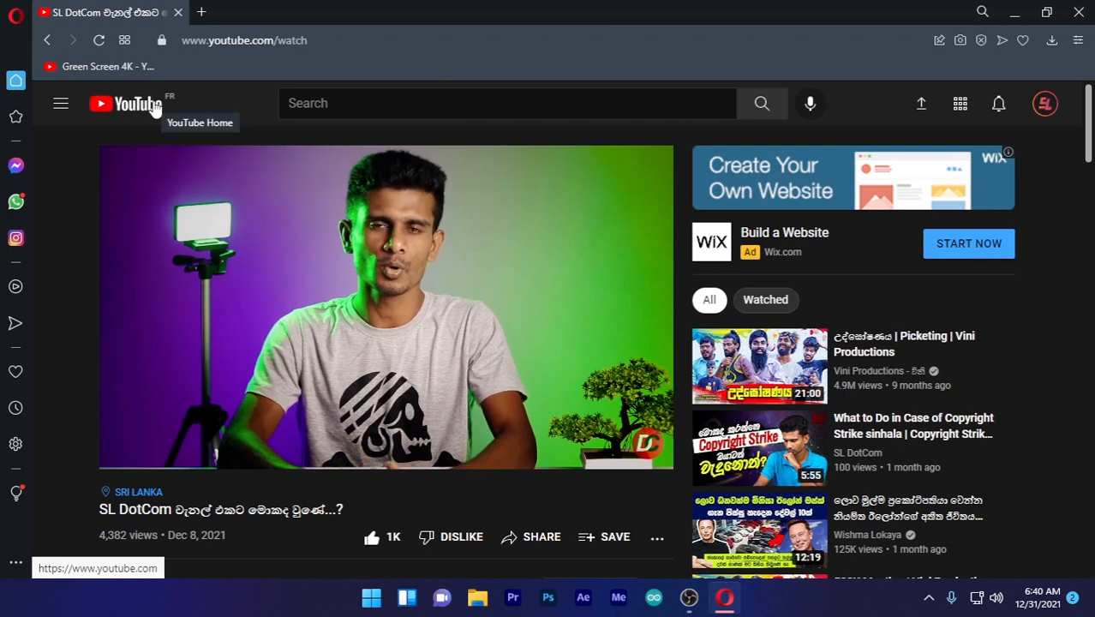
mouse_move(128, 123)
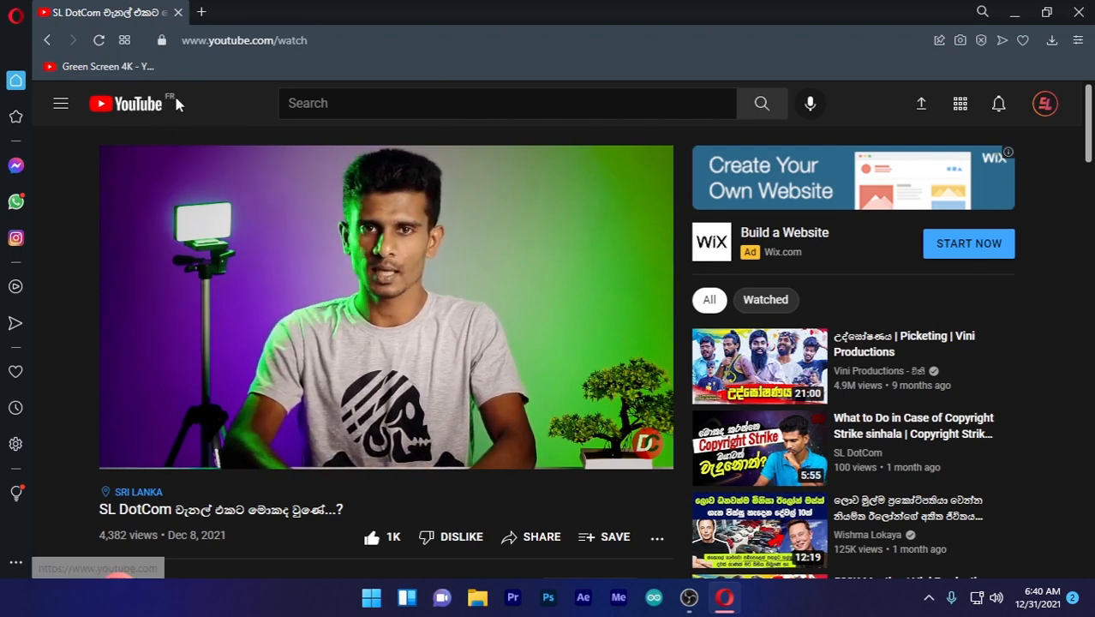
mouse_move(1045, 104)
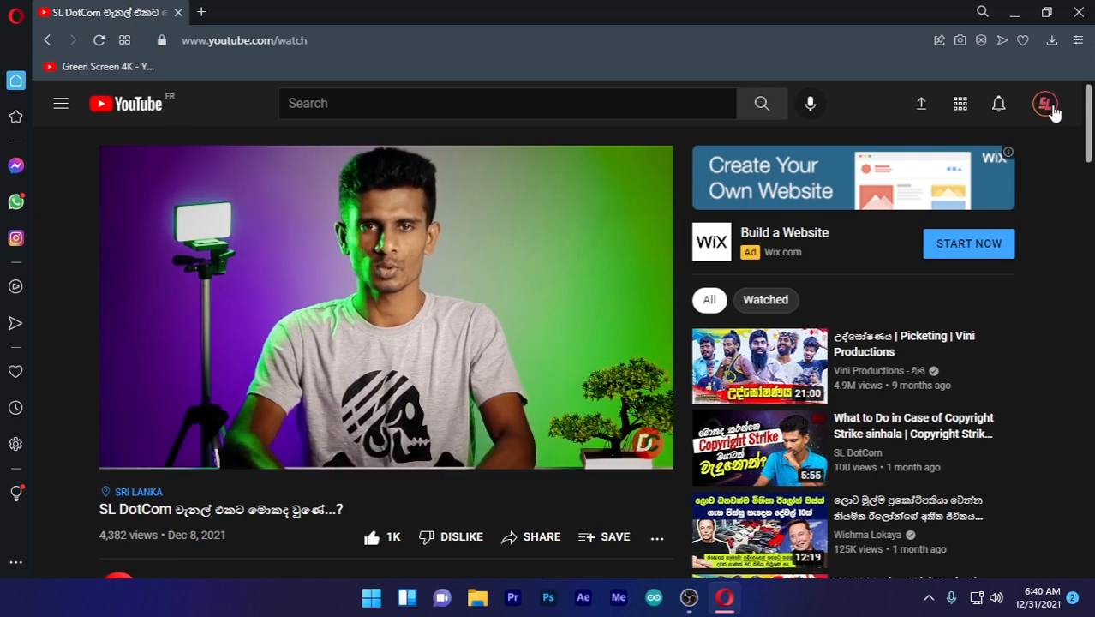
Review the YouTube account menu from the profile avatar and close it
left_click(1045, 104)
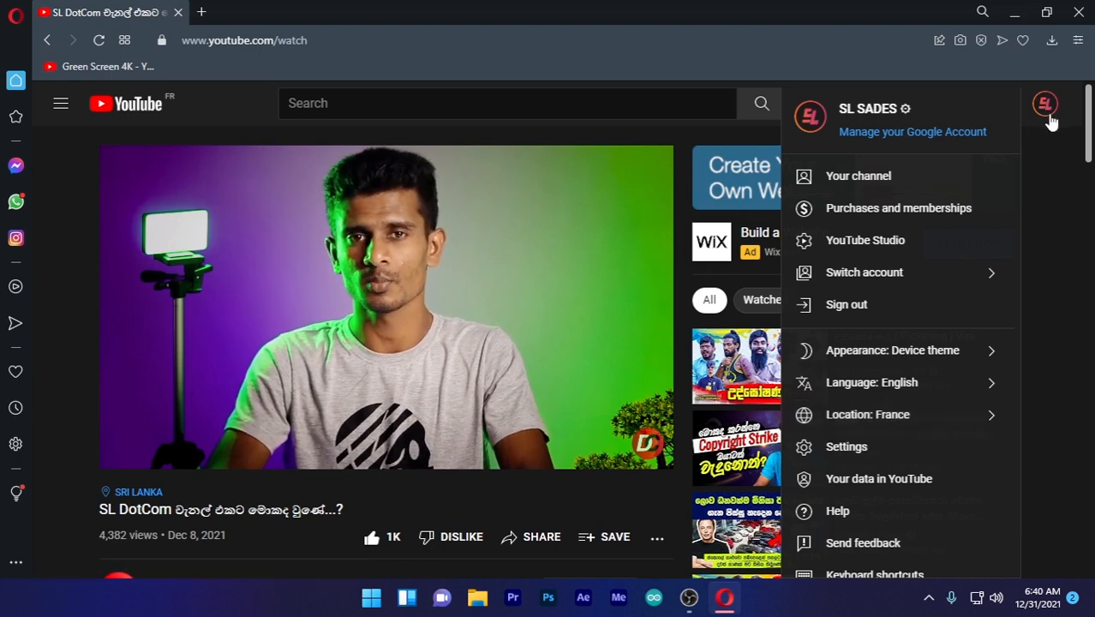
left_click(1045, 105)
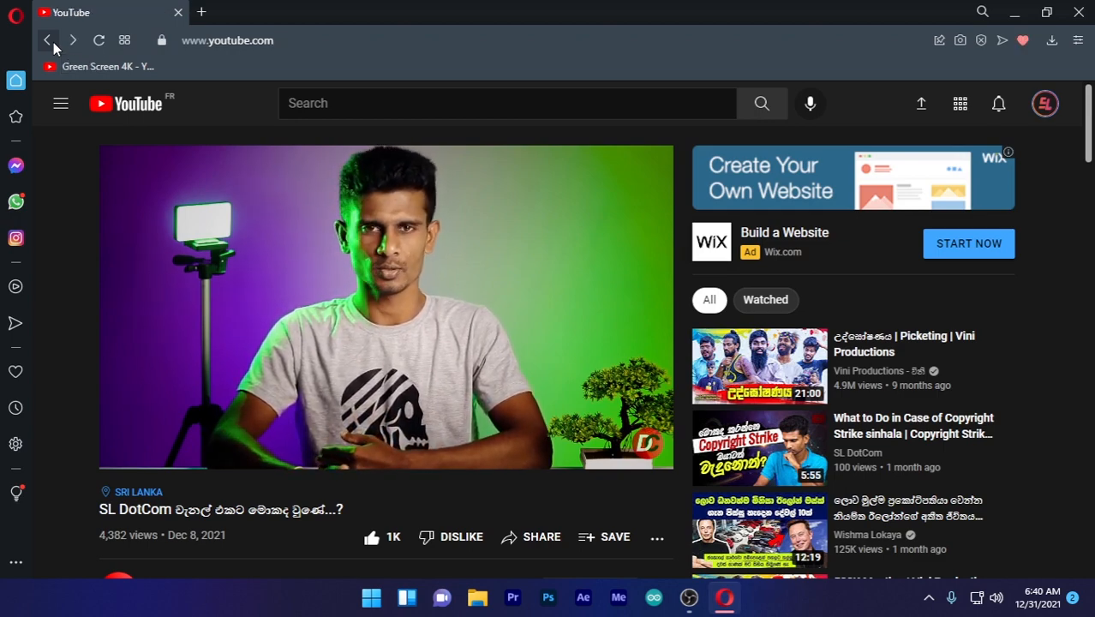
Return to the YouTube home feed, scroll it, then minimize Opera to the desktop
left_click(46, 41)
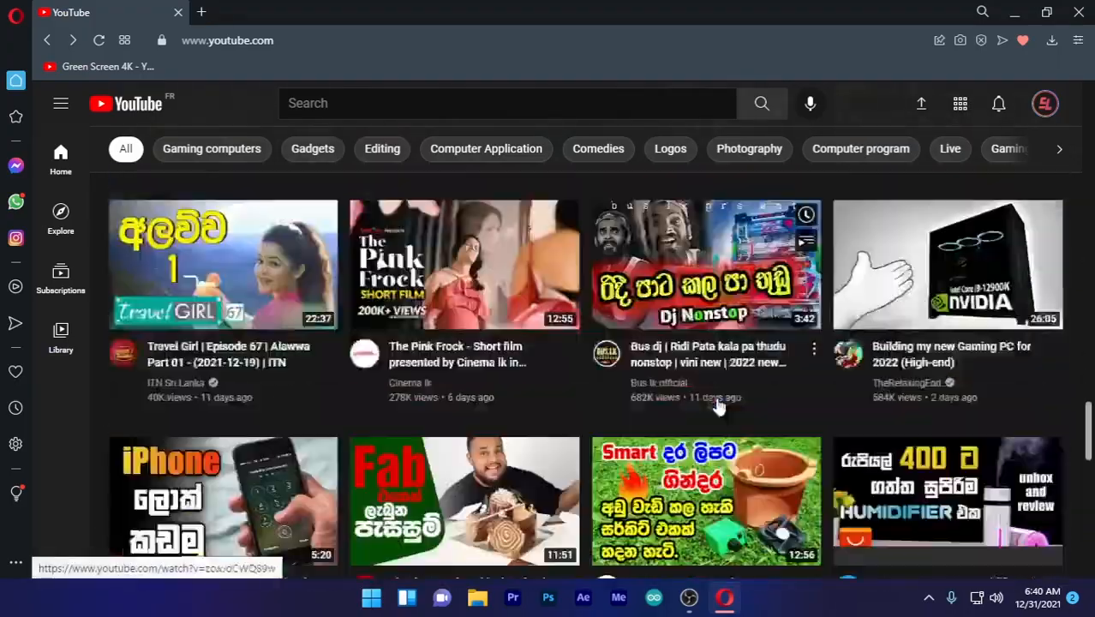
scroll("down", 3)
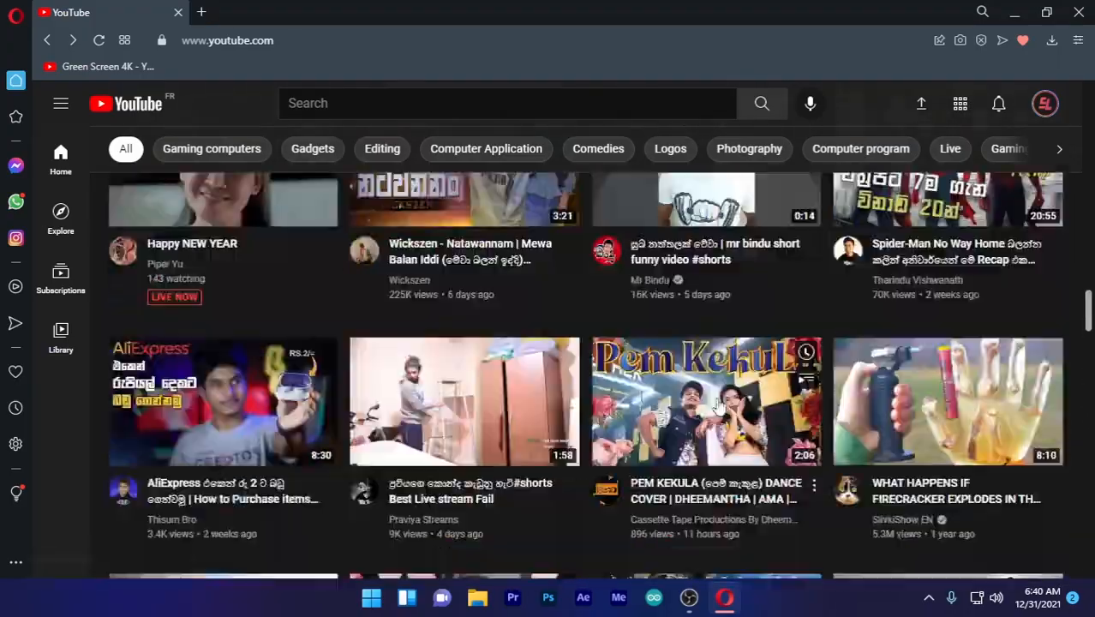
scroll("up", 3)
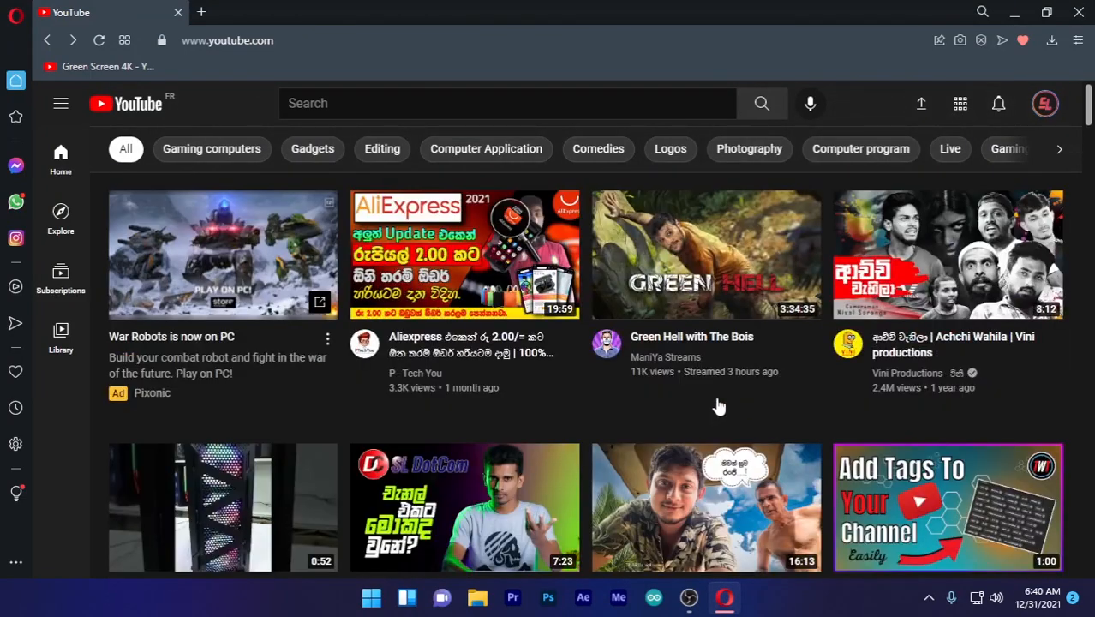
left_click(202, 12)
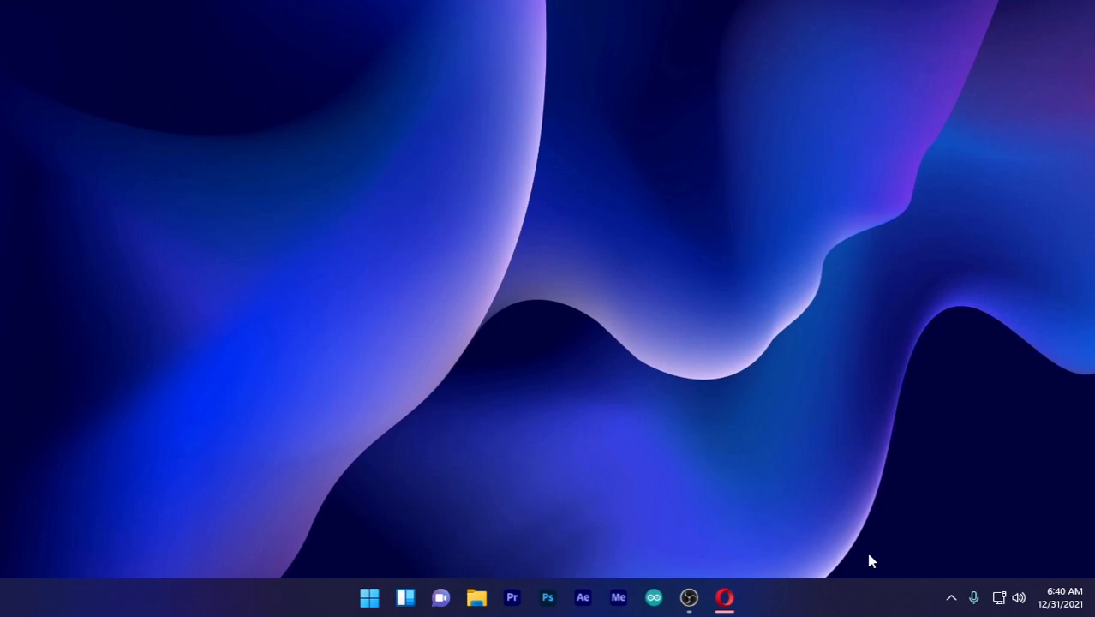
Confirm WARP shows Connected in the tray window, then restore Opera's YouTube page
left_click(950, 596)
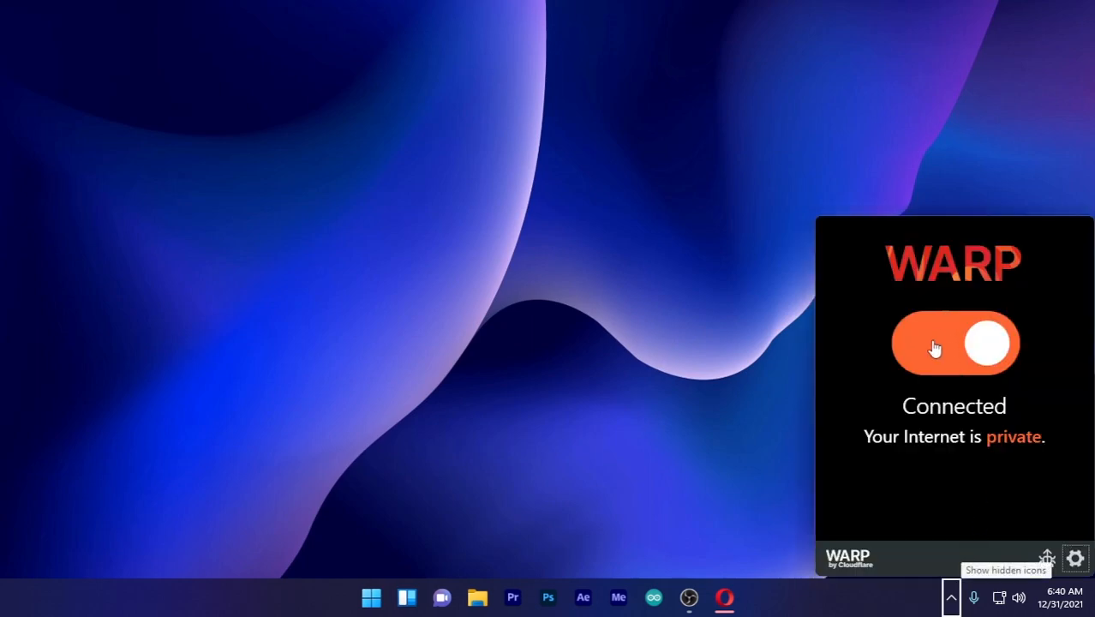
left_click(727, 559)
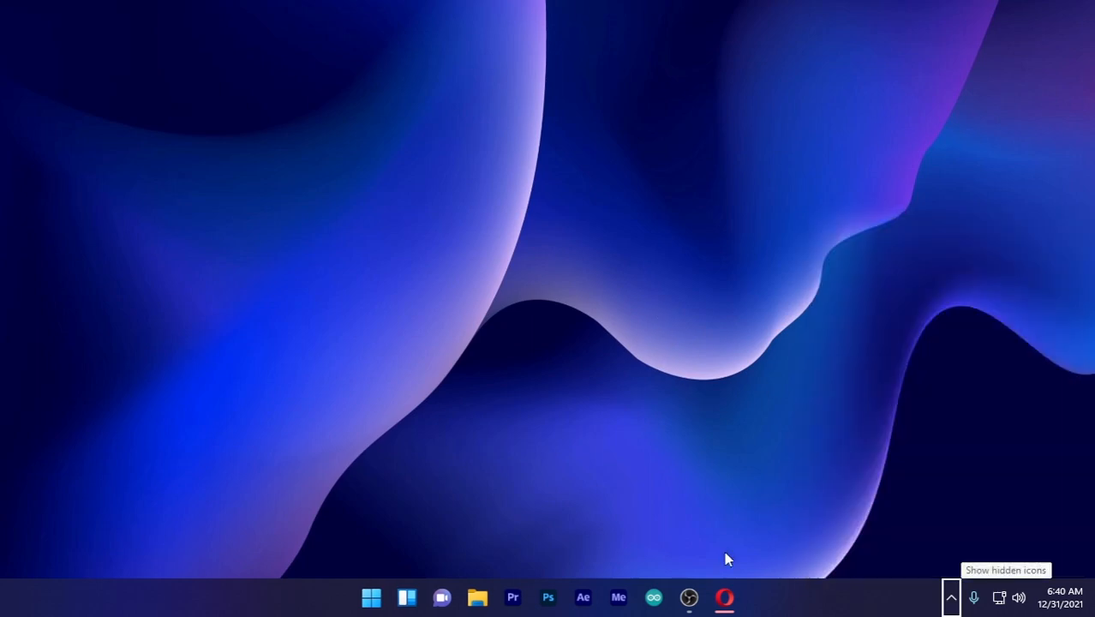
left_click(723, 596)
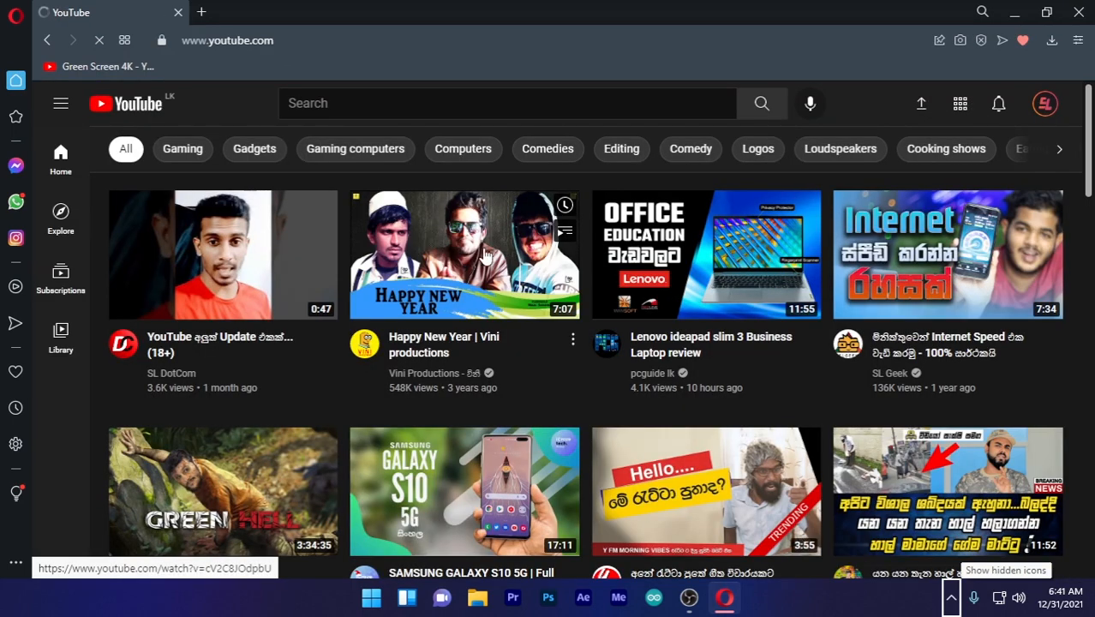
Scroll further down the YouTube home feed to browse more videos
scroll("down", 3)
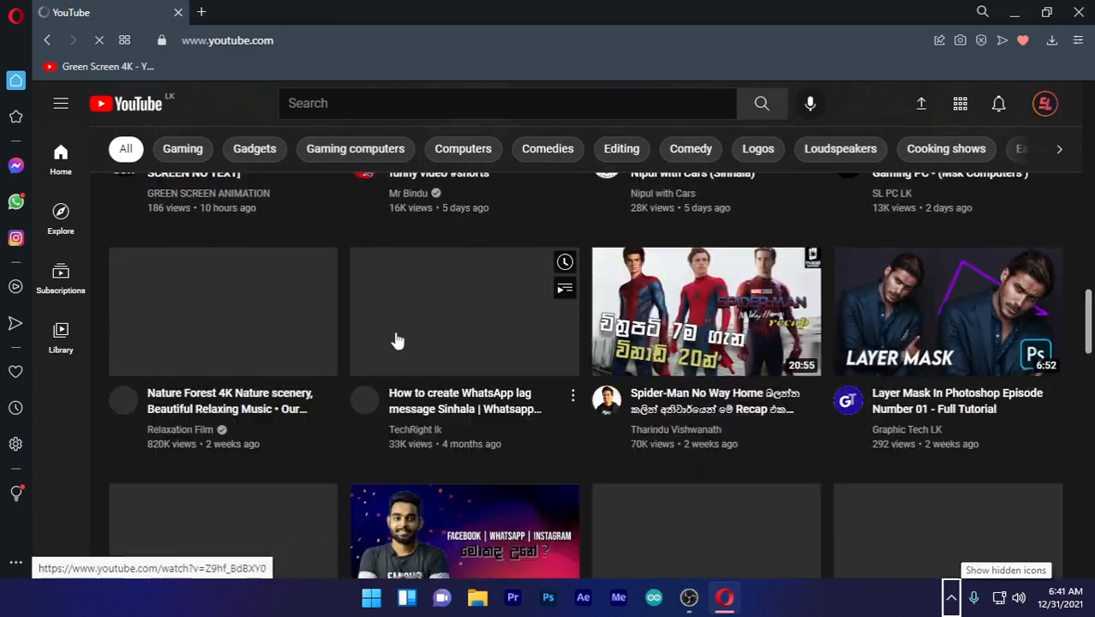
scroll("down", 3)
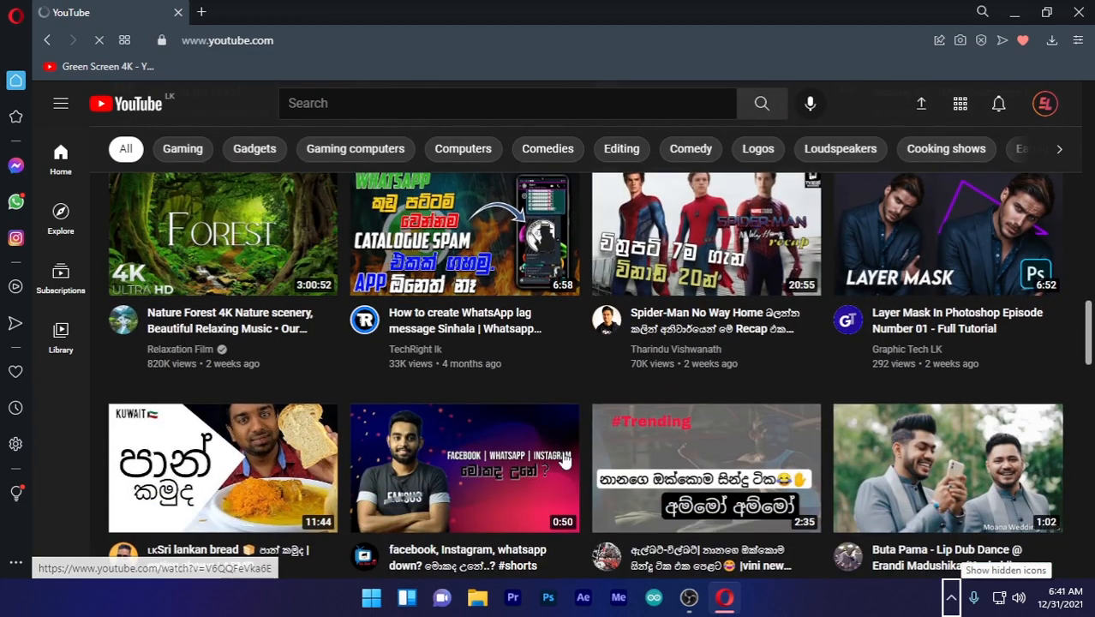
scroll("down", 3)
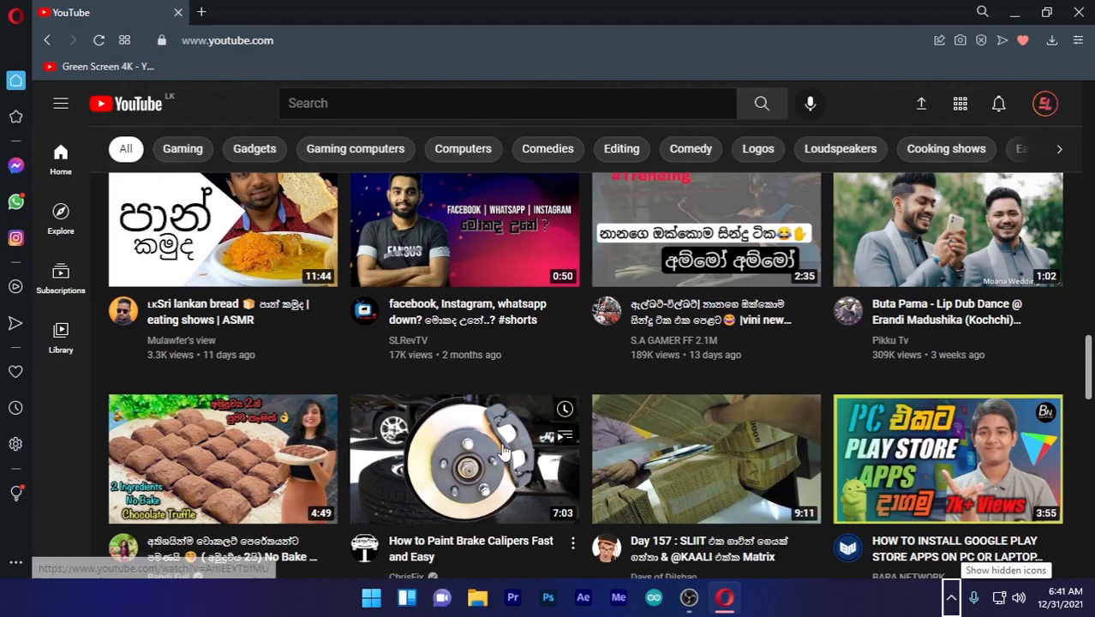
scroll("down", 3)
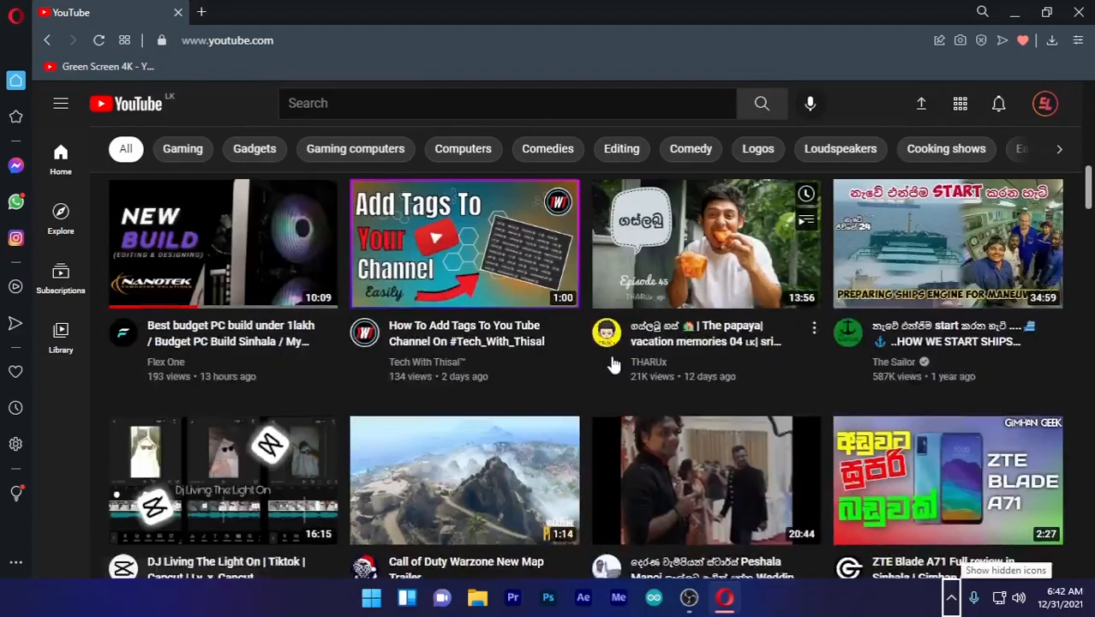
scroll("down", 3)
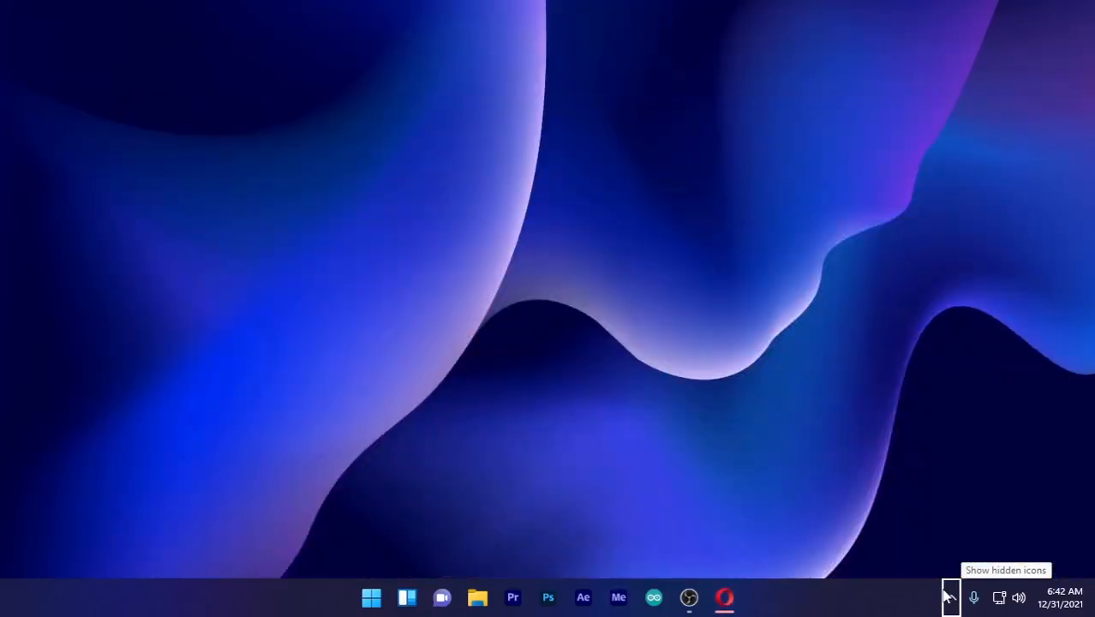
Bring up Cloudflare WARP from the hidden tray icons and show its 1.1.1.1 / WARP mode menu
left_click(949, 596)
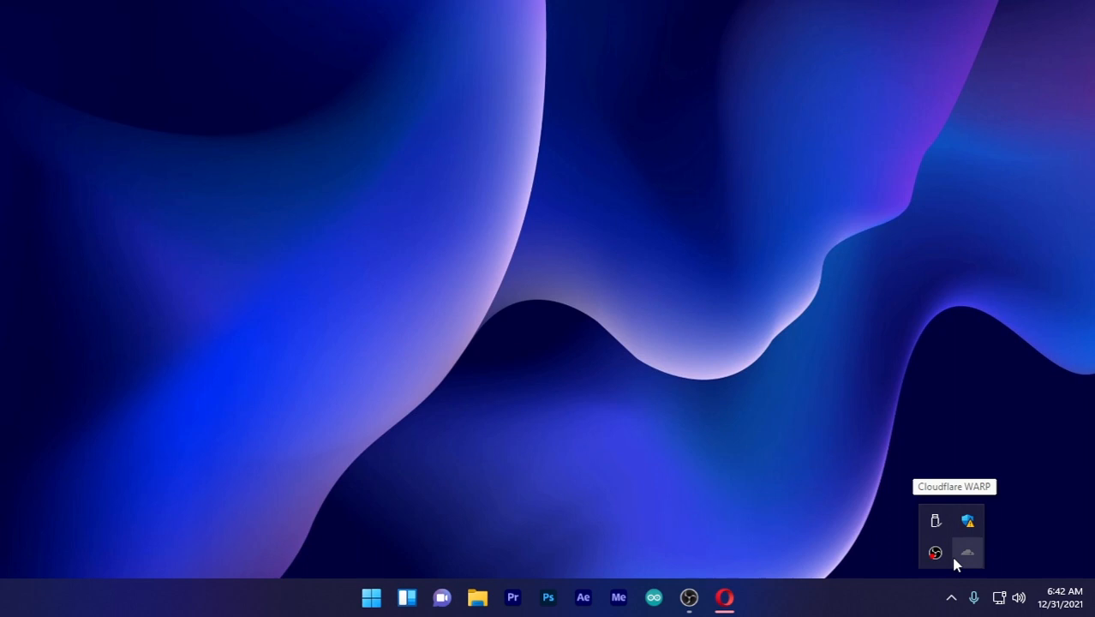
left_click(966, 551)
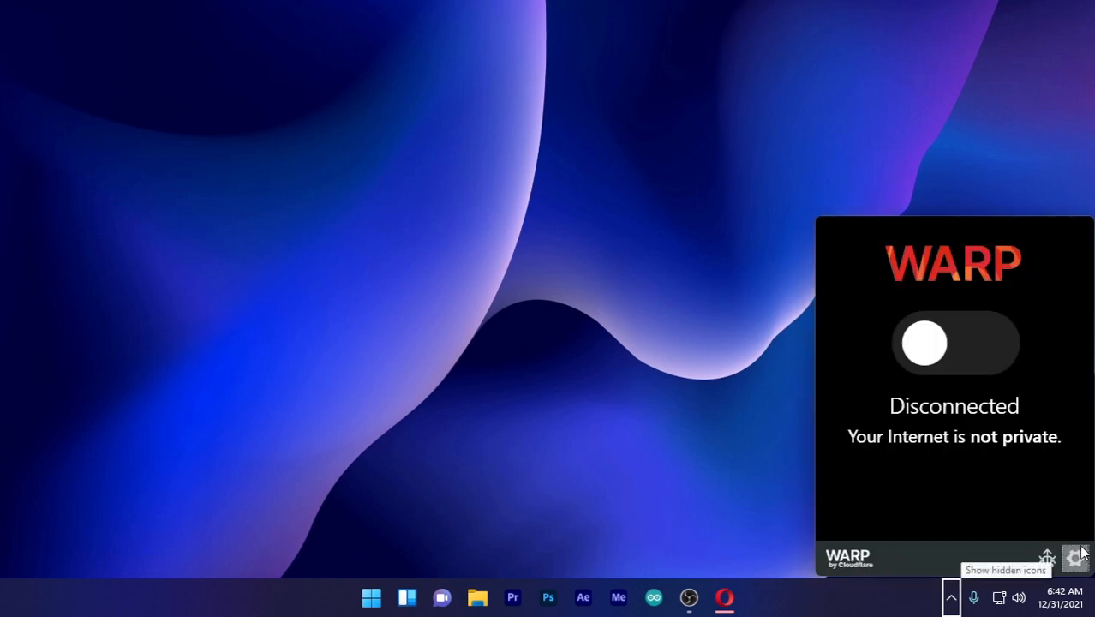
left_click(954, 343)
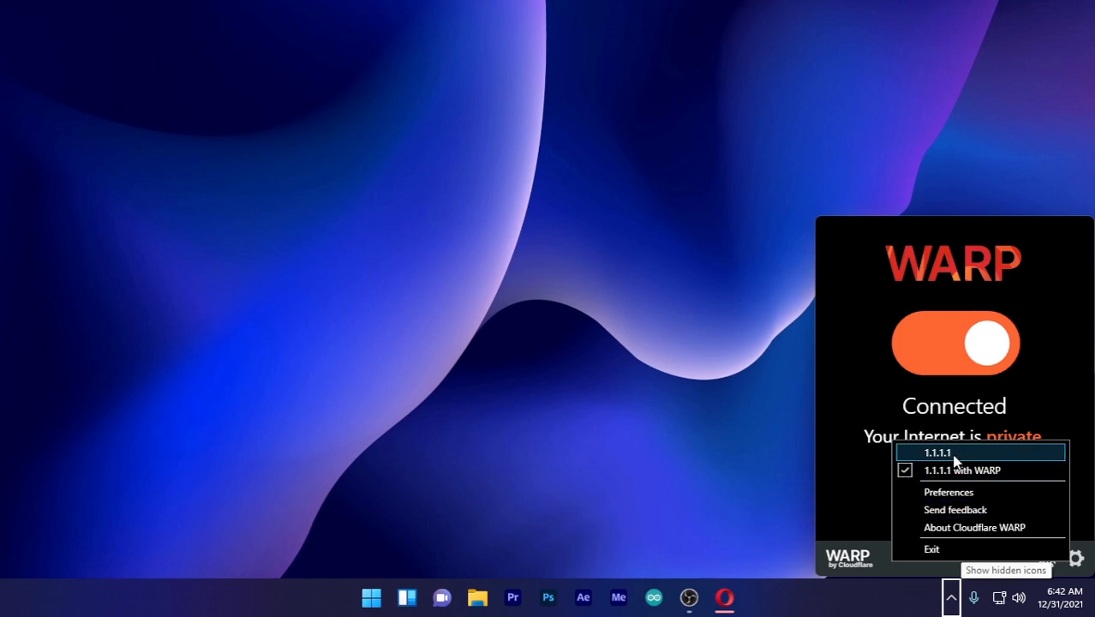
mouse_move(956, 462)
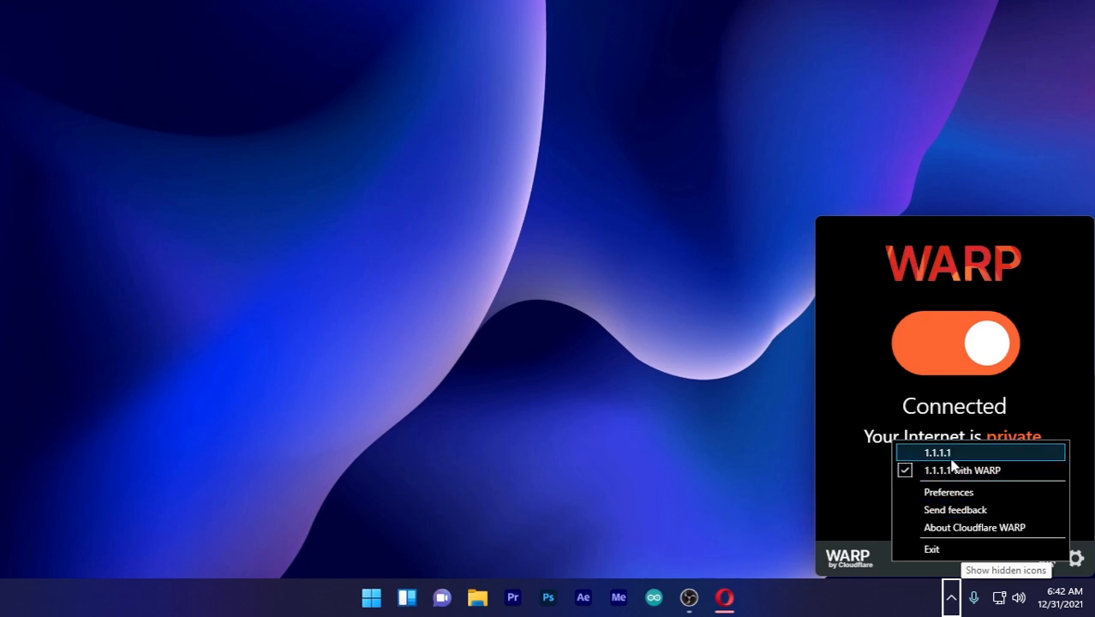
mouse_move(949, 469)
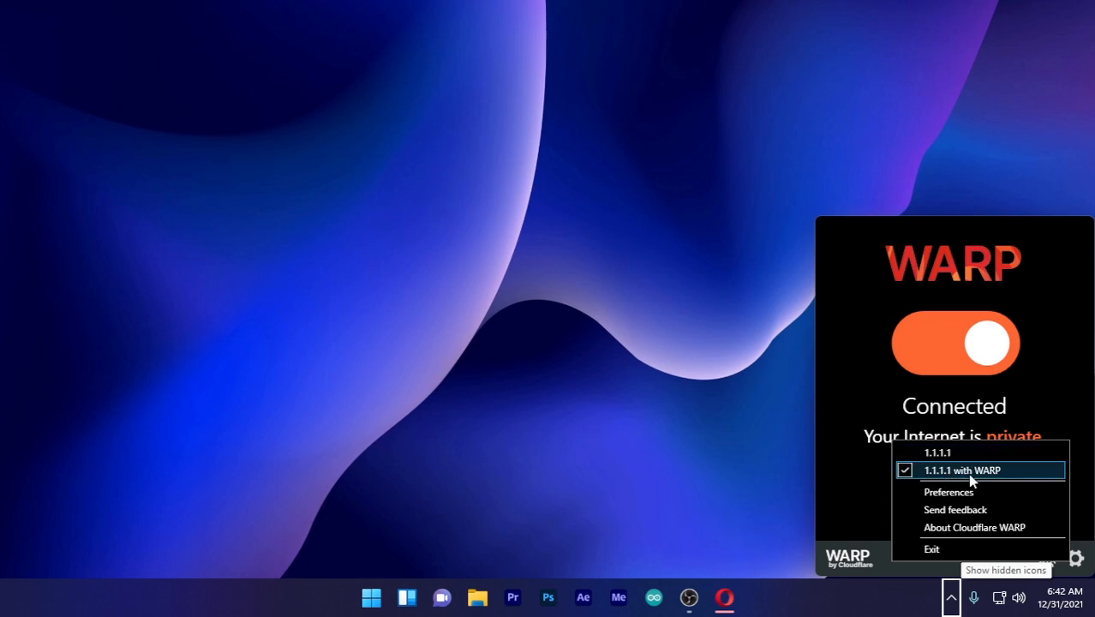
mouse_move(951, 478)
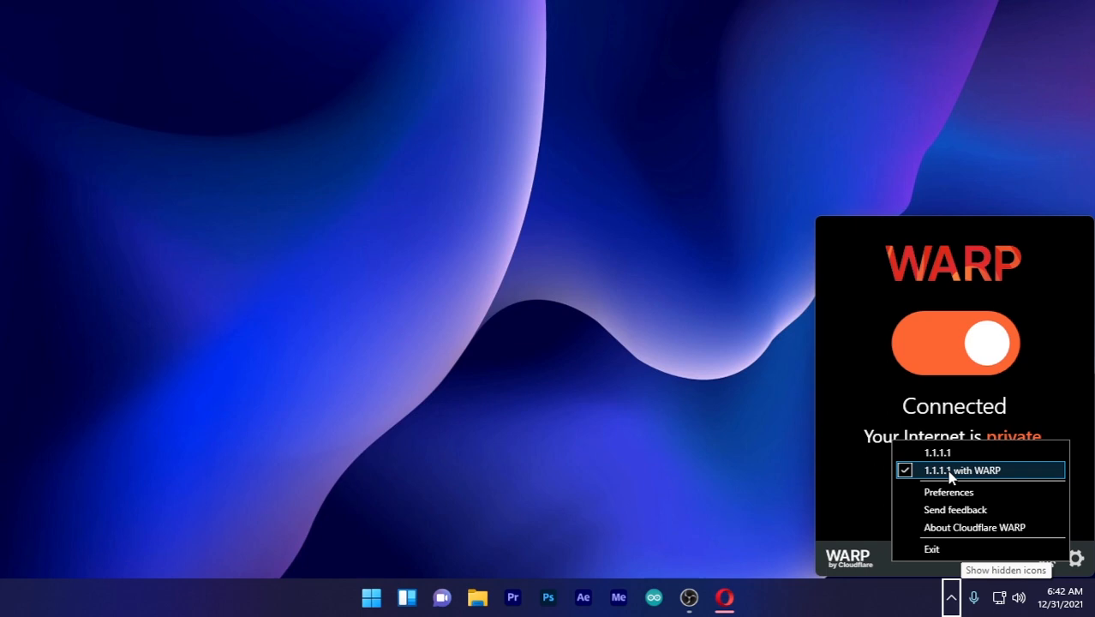
mouse_move(915, 478)
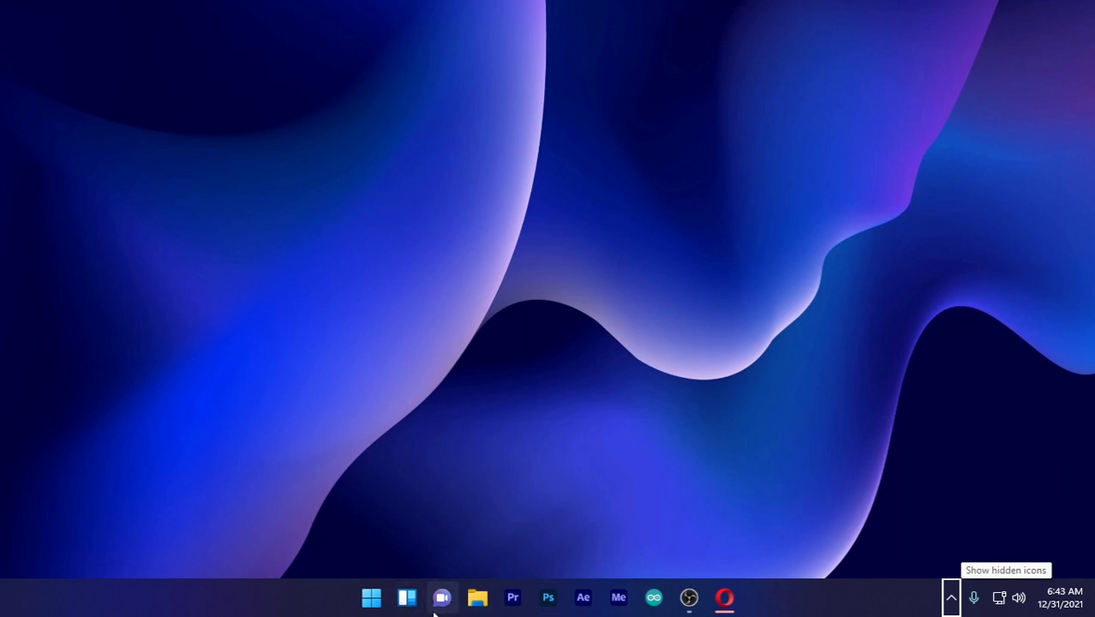
mouse_move(406, 597)
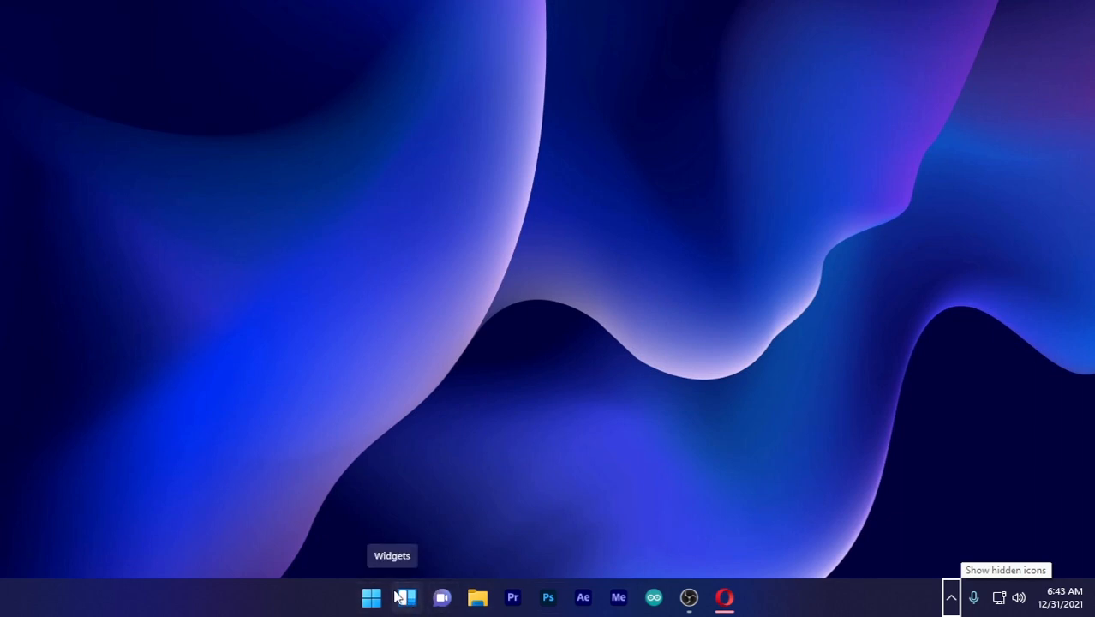